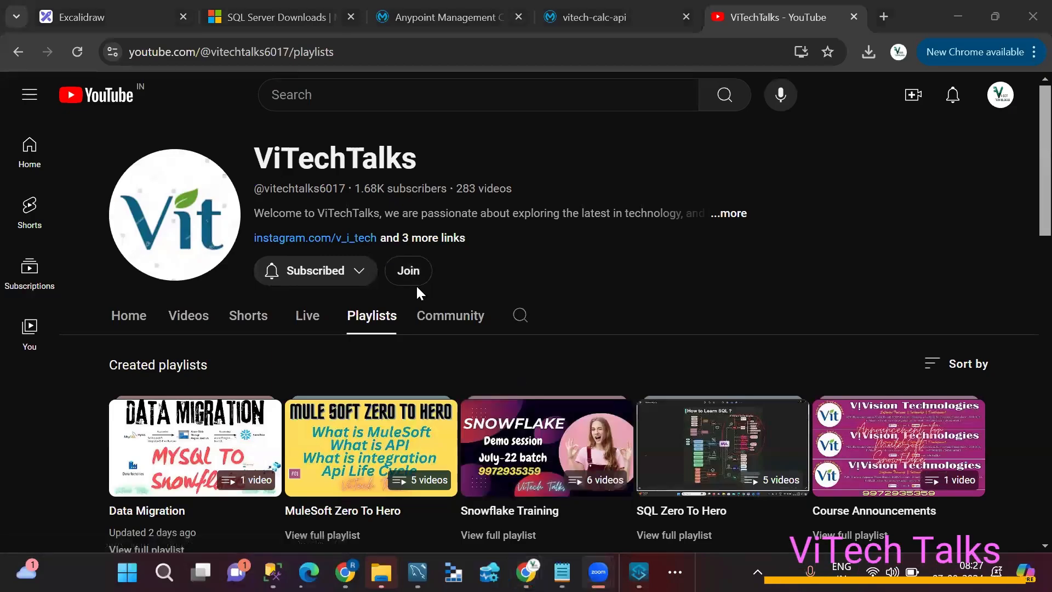
{"action": "mouse_move", "coordinate": [371, 447]}
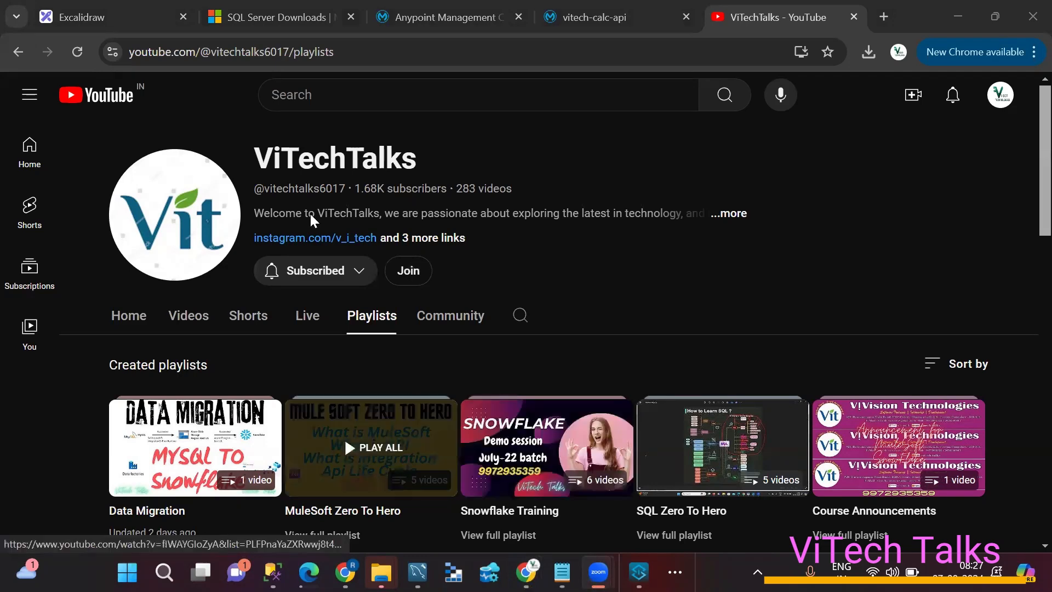
{"action": "mouse_move", "coordinate": [130, 18]}
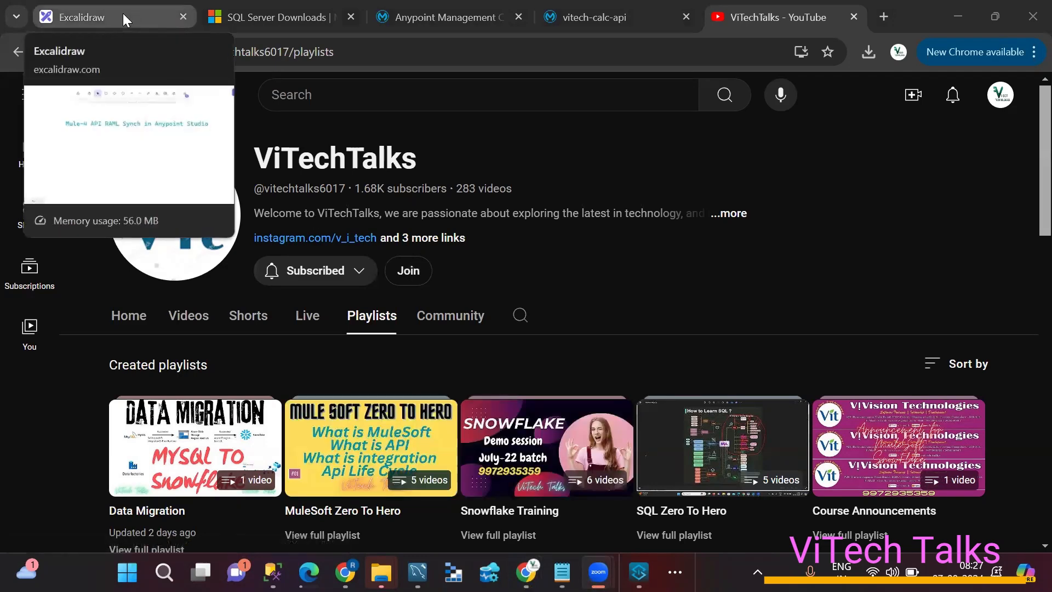
Step: On the Excalidraw board, draw a red loop around 'API RAML Synch in Anypoint Studio'
{"action": "left_click", "coordinate": [87, 16]}
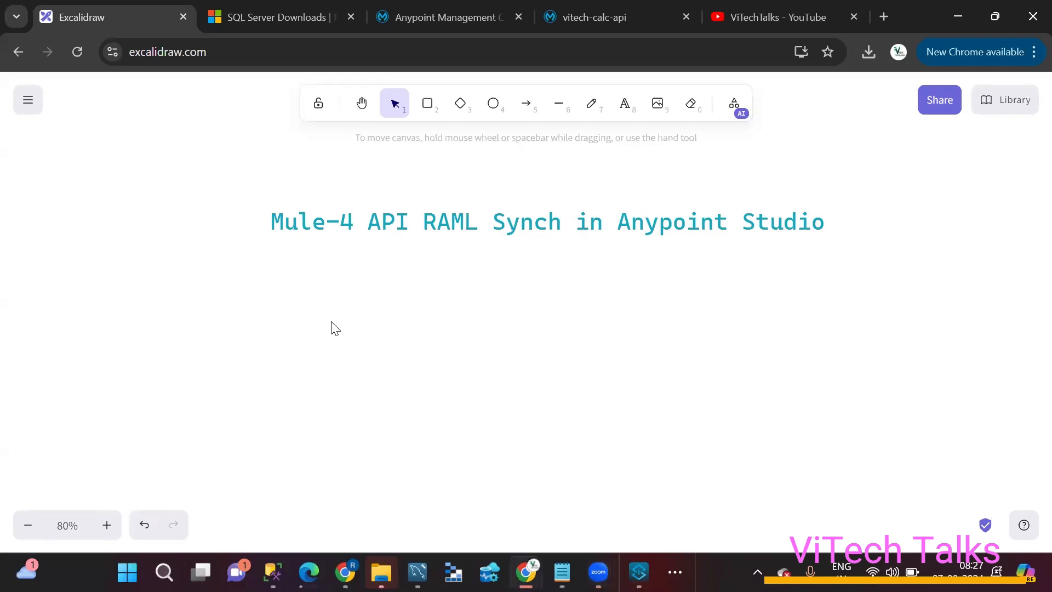
{"action": "mouse_move", "coordinate": [299, 377]}
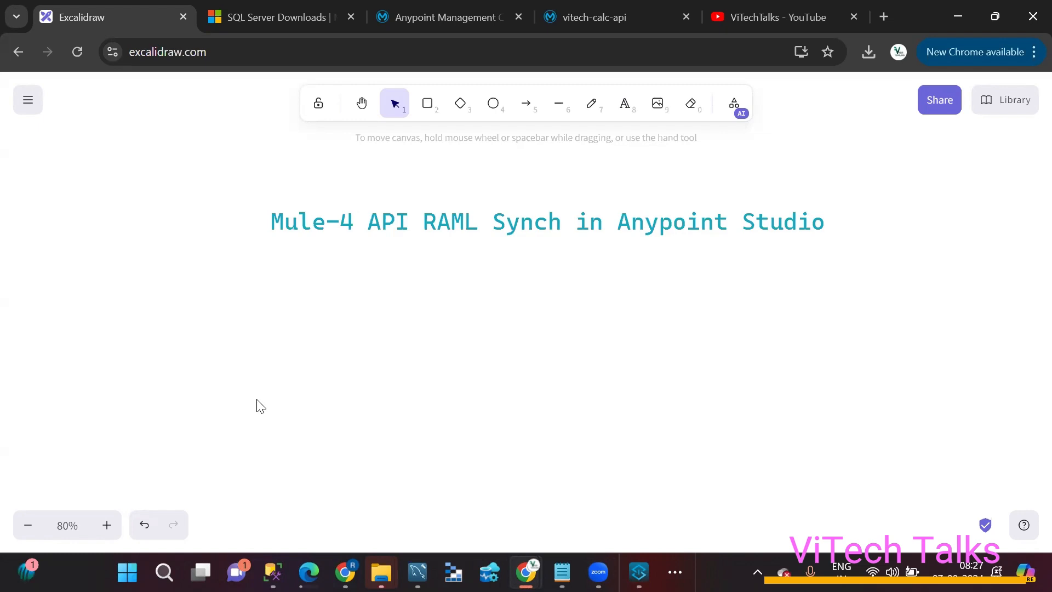
{"action": "mouse_move", "coordinate": [549, 508]}
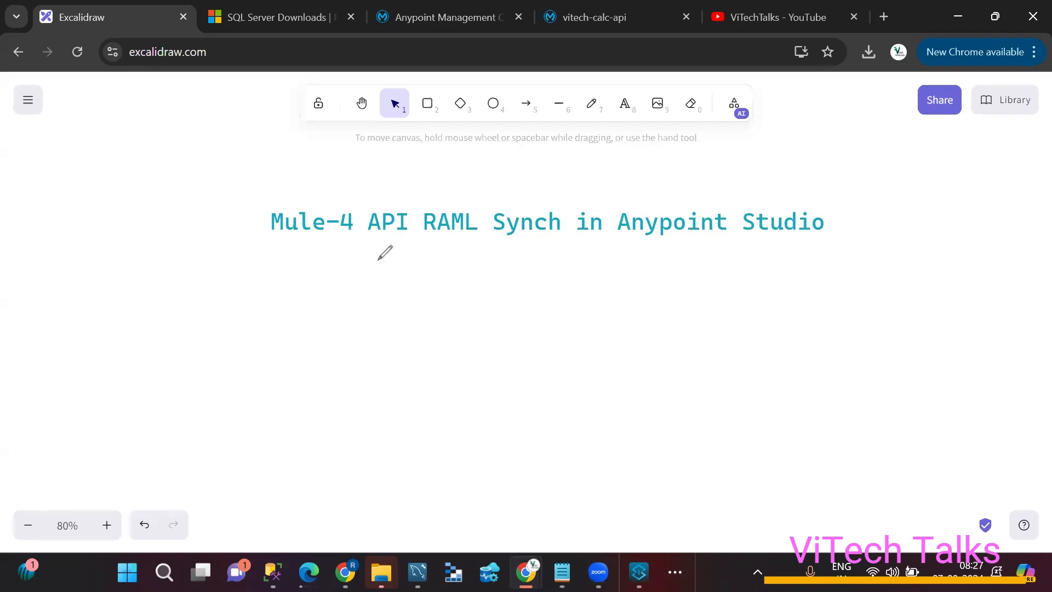
{"action": "left_click_drag", "start_coordinate": [368, 239], "coordinate": [410, 238]}
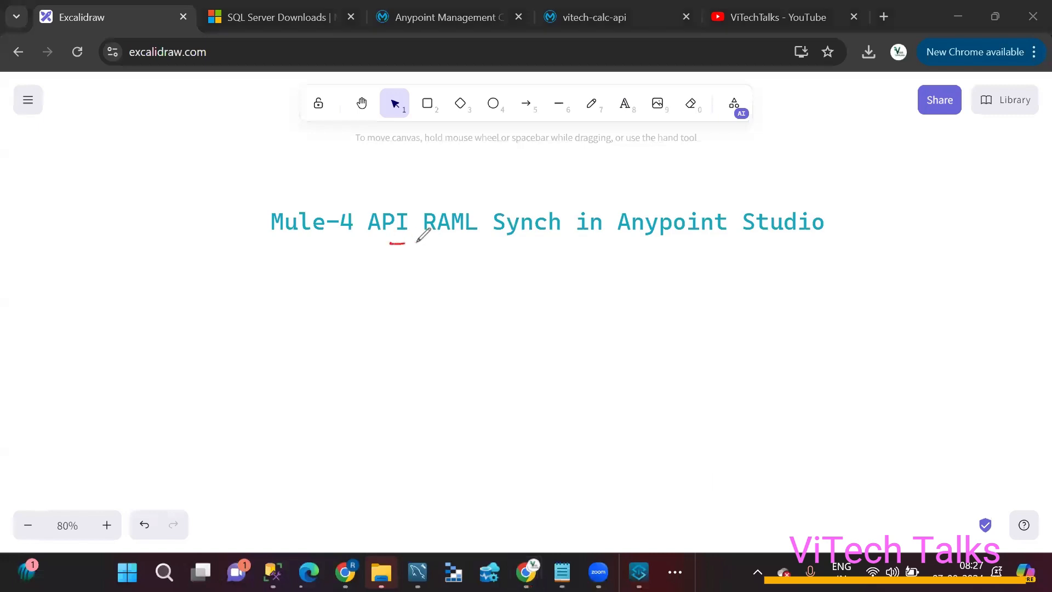
{"action": "left_click_drag", "start_coordinate": [389, 242], "coordinate": [821, 238]}
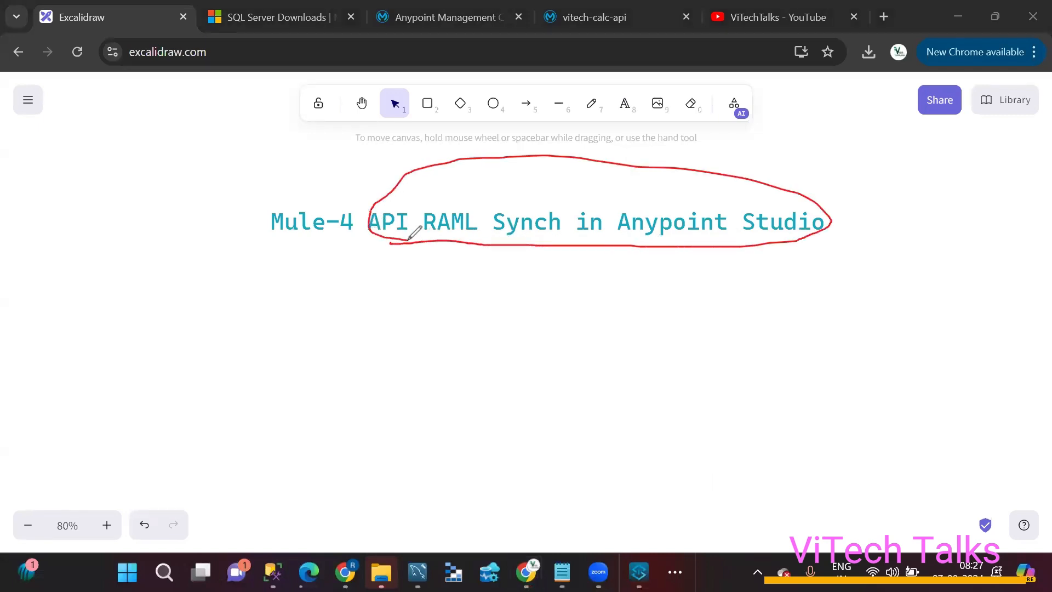
{"action": "mouse_move", "coordinate": [199, 316]}
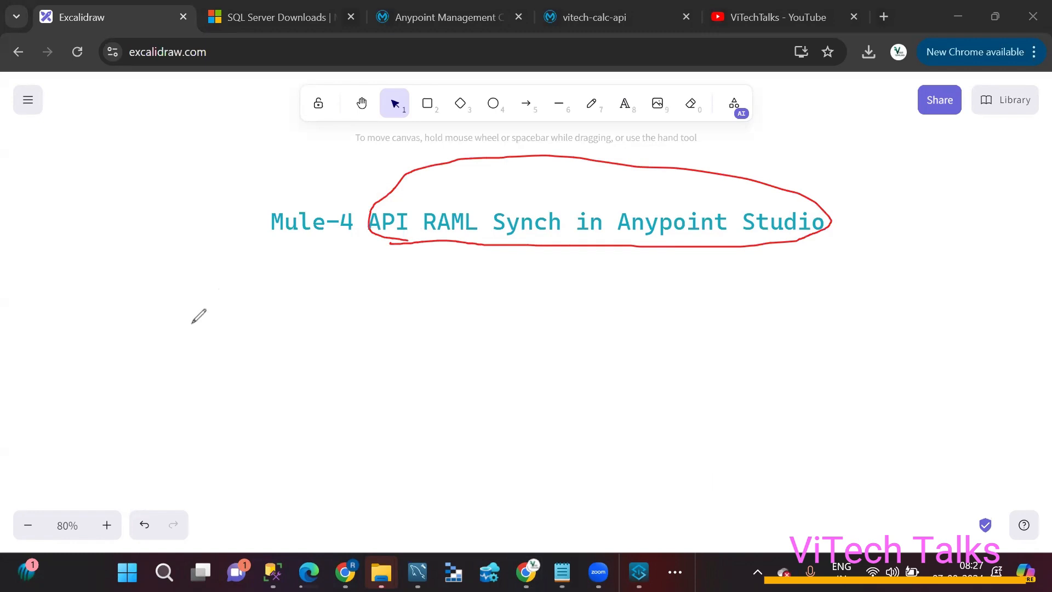
{"action": "mouse_move", "coordinate": [223, 293]}
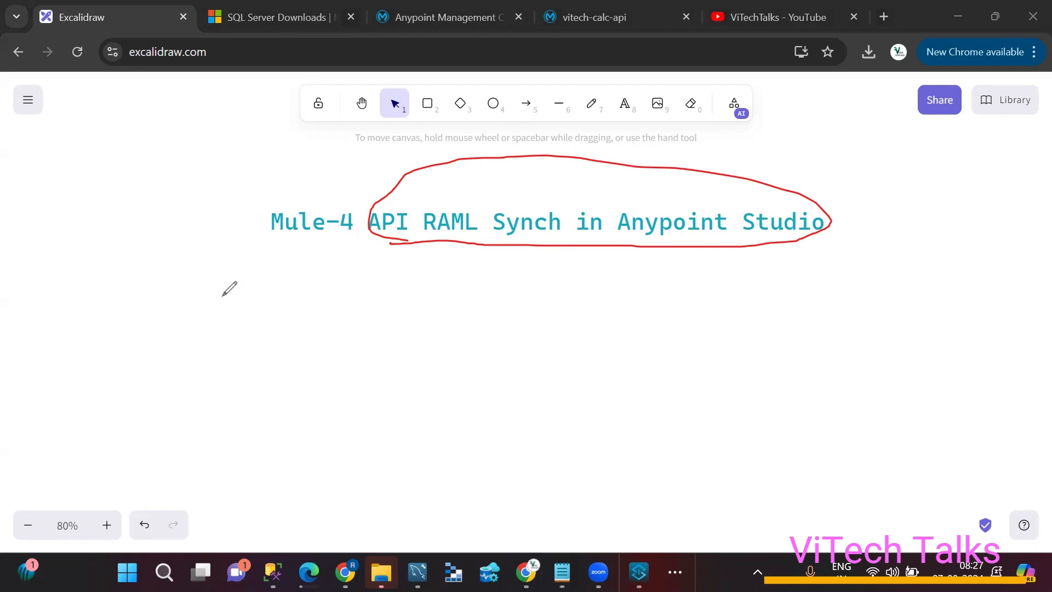
{"action": "mouse_move", "coordinate": [254, 286]}
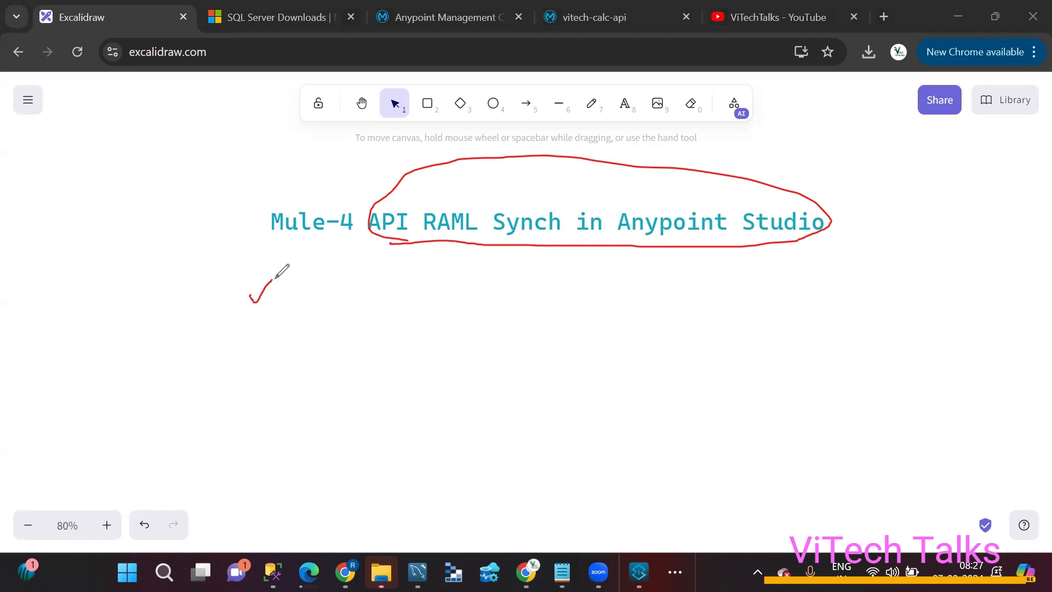
Step: Sketch ticked Add/Sub, enclose the group, and draw an arrow to Dev
{"action": "left_click_drag", "start_coordinate": [253, 281], "coordinate": [275, 329]}
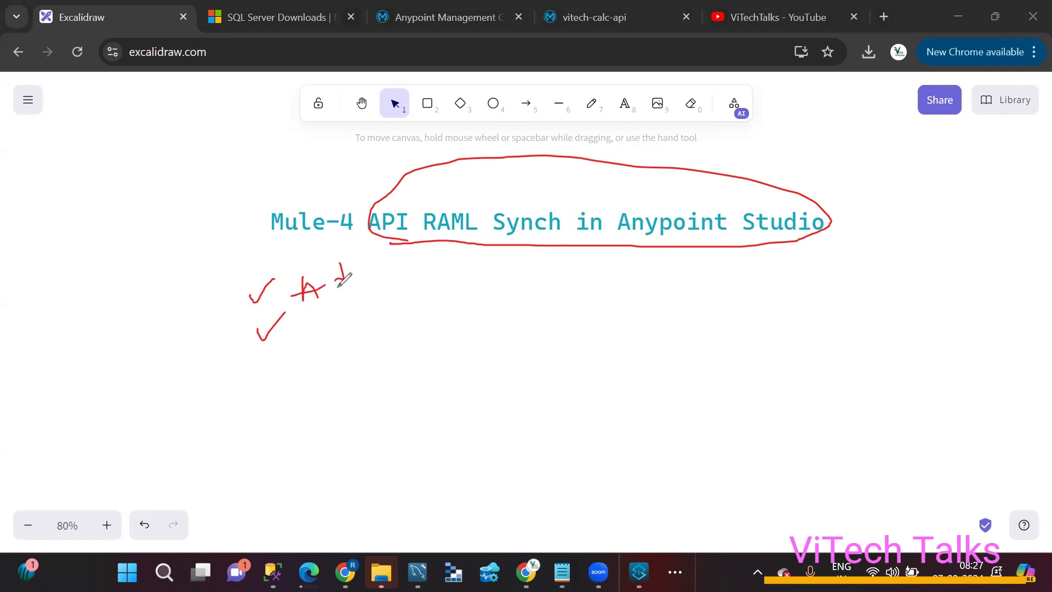
{"action": "left_click_drag", "start_coordinate": [322, 282], "coordinate": [366, 281]}
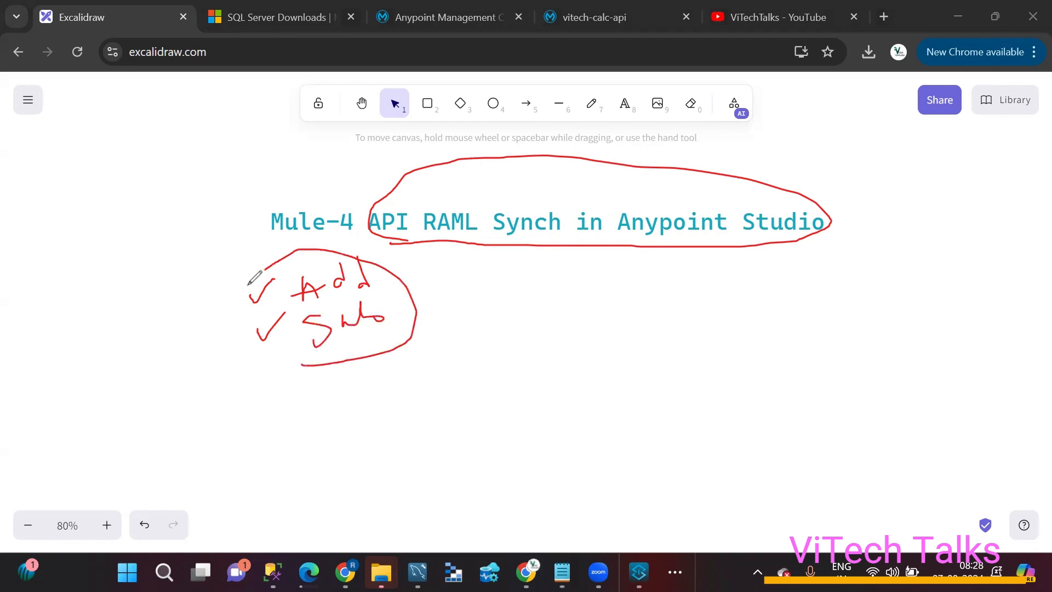
{"action": "left_click_drag", "start_coordinate": [221, 299], "coordinate": [221, 349]}
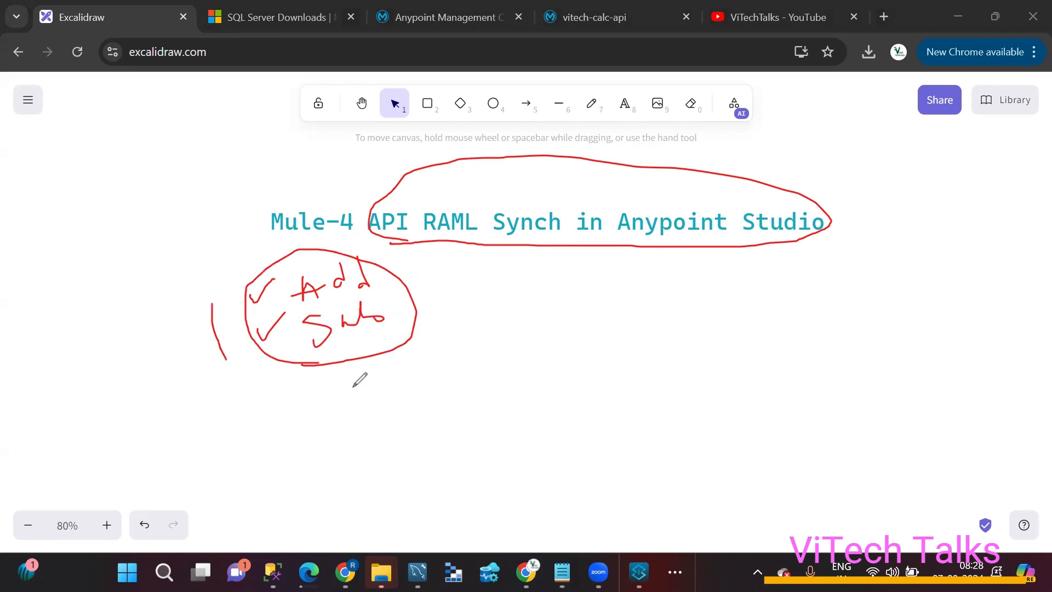
{"action": "left_click_drag", "start_coordinate": [429, 341], "coordinate": [644, 308]}
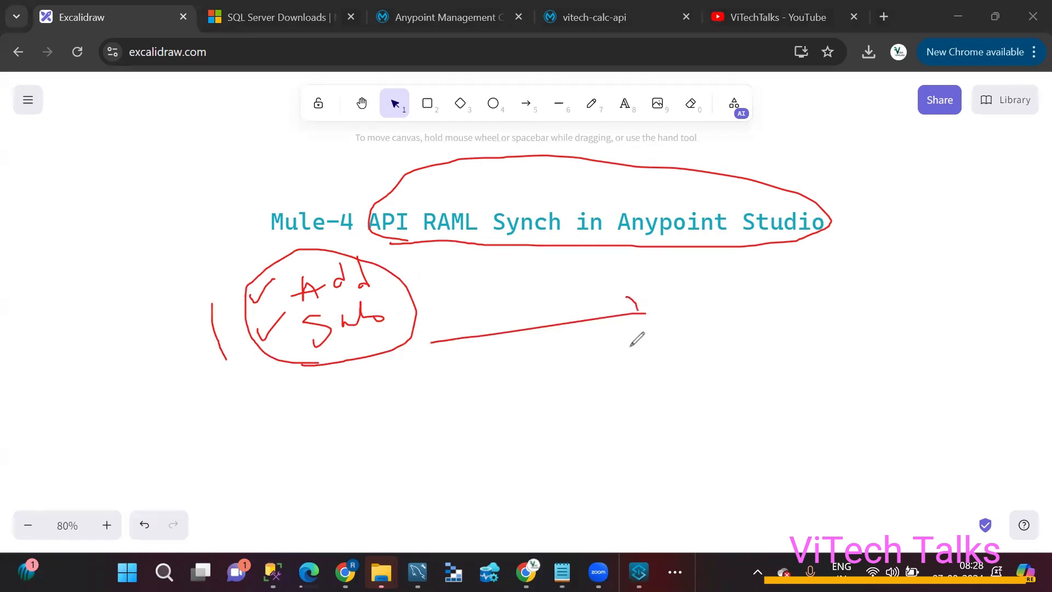
{"action": "left_click_drag", "start_coordinate": [711, 295], "coordinate": [751, 349]}
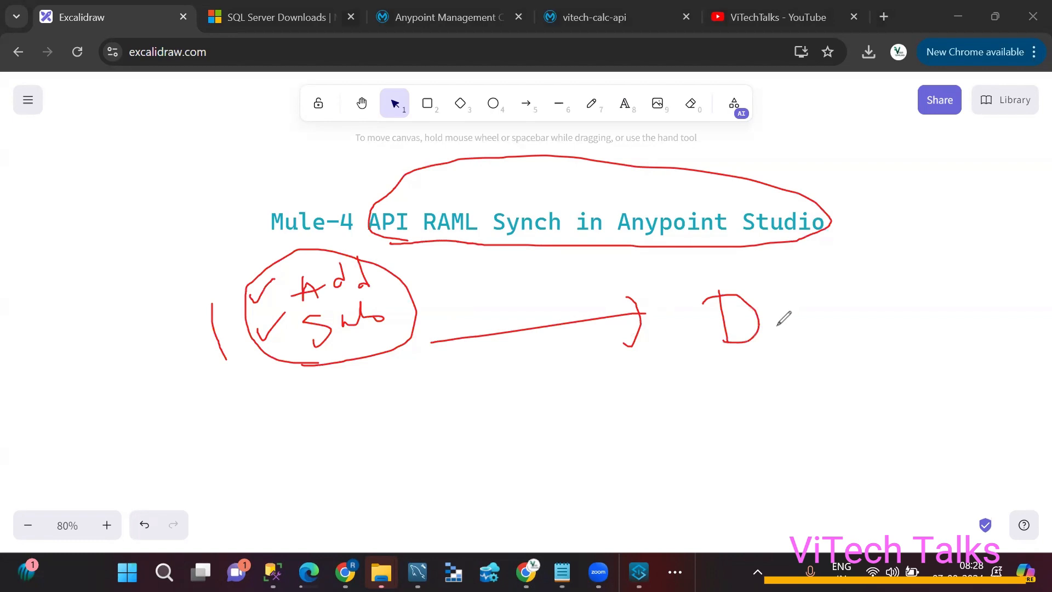
{"action": "left_click_drag", "start_coordinate": [765, 315], "coordinate": [846, 328]}
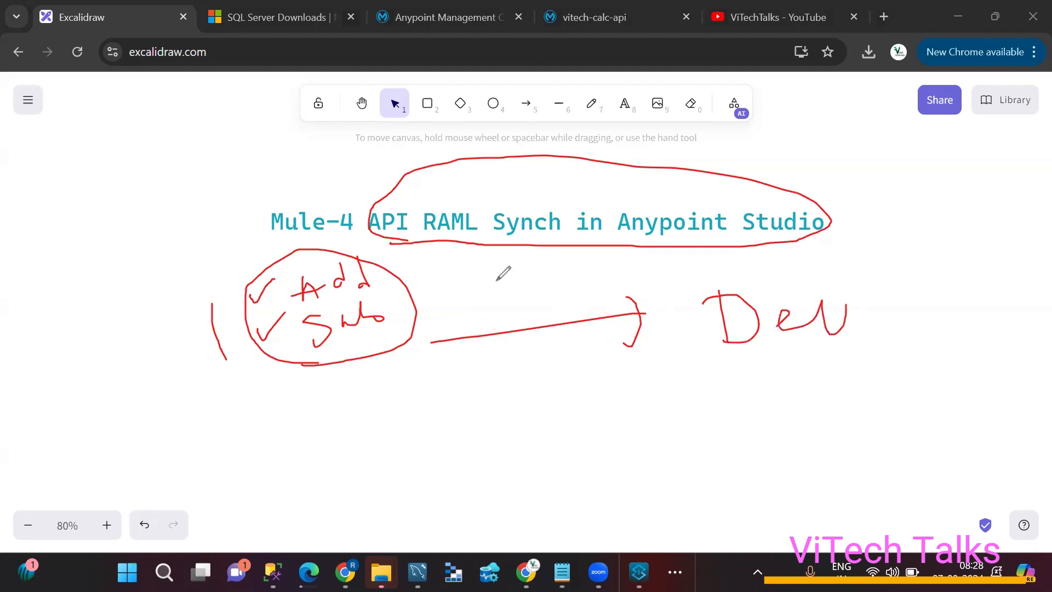
{"action": "mouse_move", "coordinate": [238, 428]}
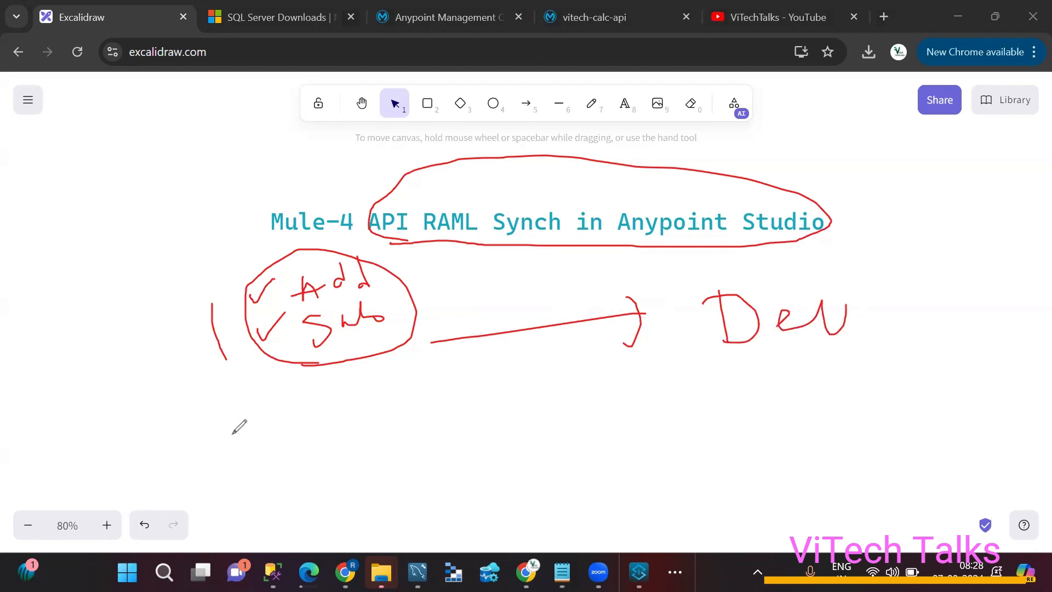
Step: Add a ticked Mul/Div group with its arrow to Dev, plus cross and tick marks
{"action": "left_click_drag", "start_coordinate": [237, 416], "coordinate": [240, 460]}
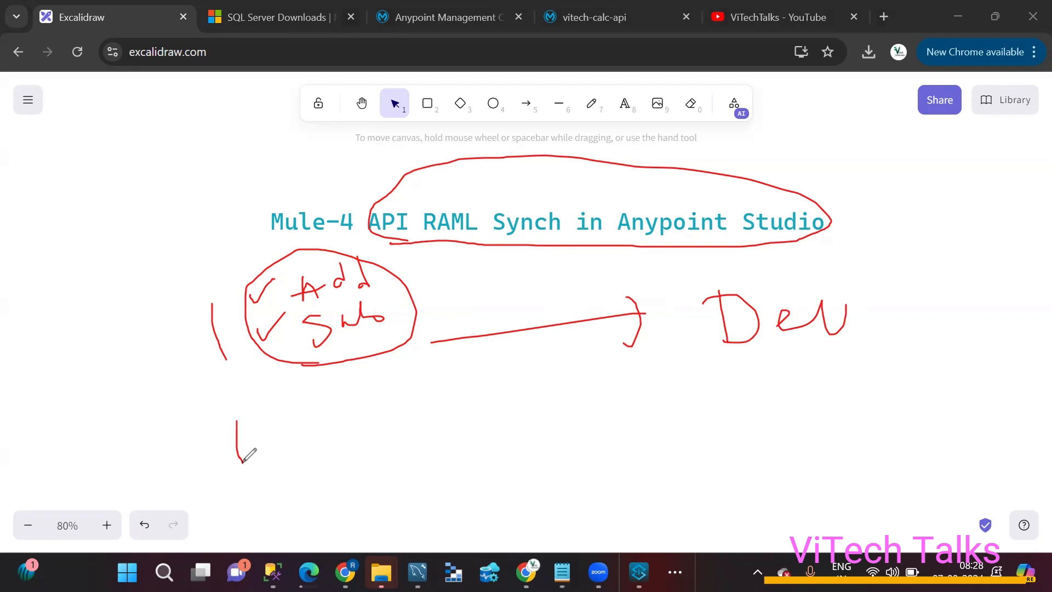
{"action": "left_click_drag", "start_coordinate": [269, 403], "coordinate": [281, 426]}
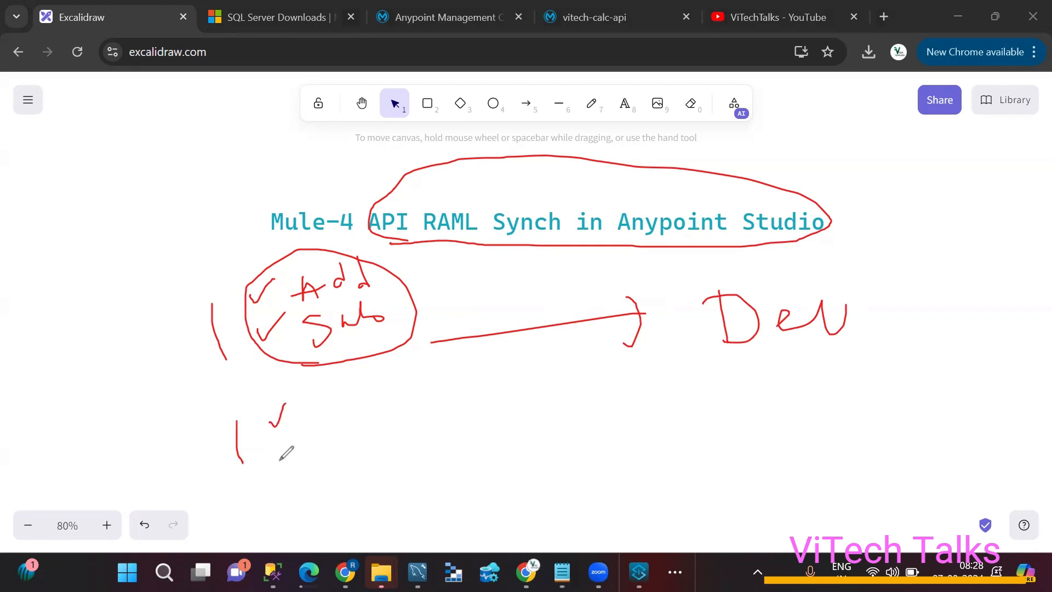
{"action": "left_click_drag", "start_coordinate": [275, 415], "coordinate": [288, 456]}
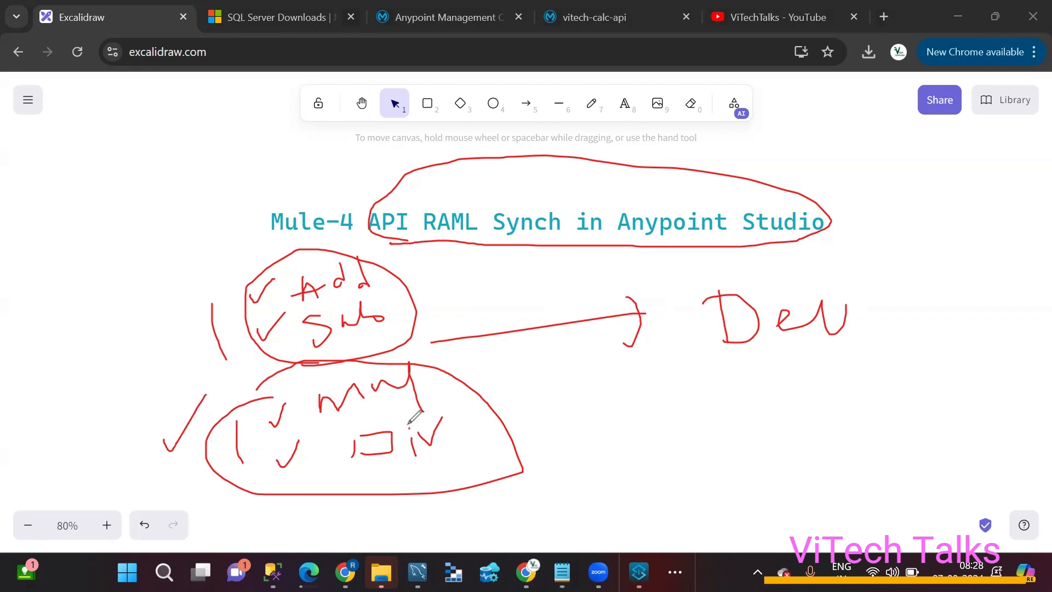
{"action": "mouse_move", "coordinate": [560, 445]}
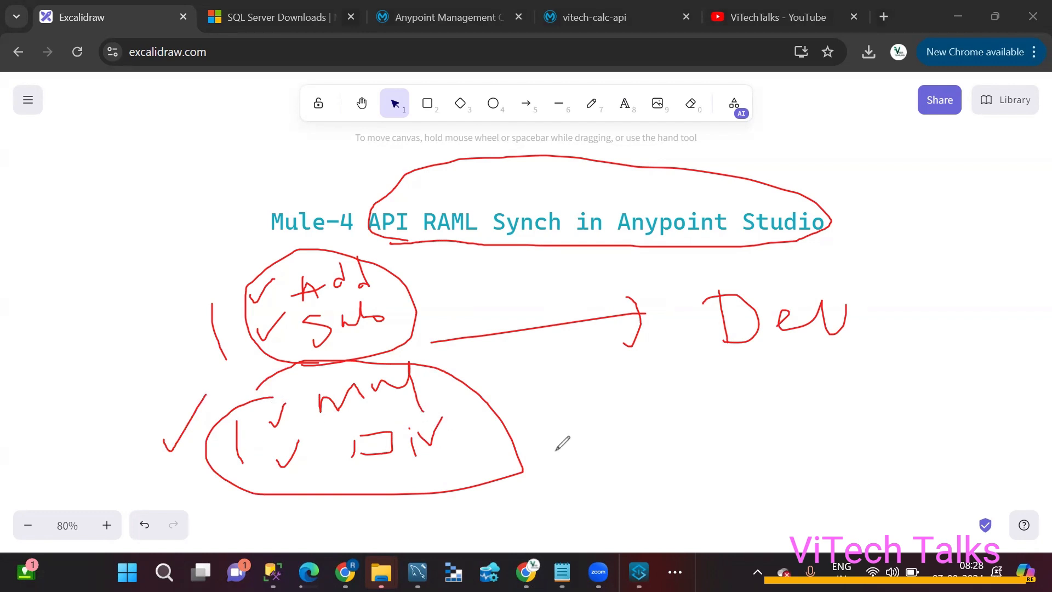
{"action": "left_click_drag", "start_coordinate": [516, 443], "coordinate": [731, 429]}
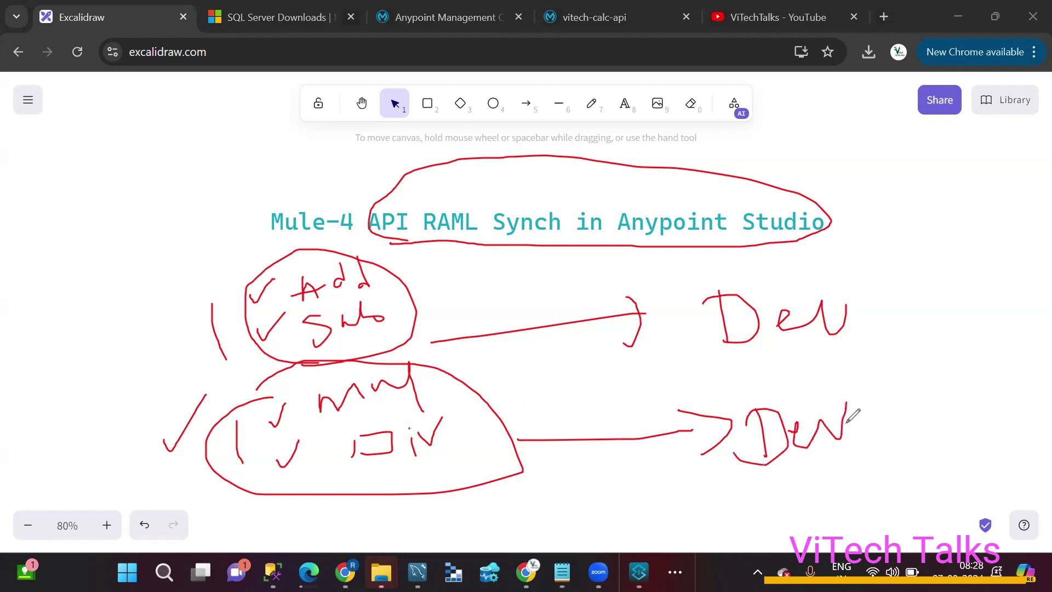
{"action": "mouse_move", "coordinate": [568, 313]}
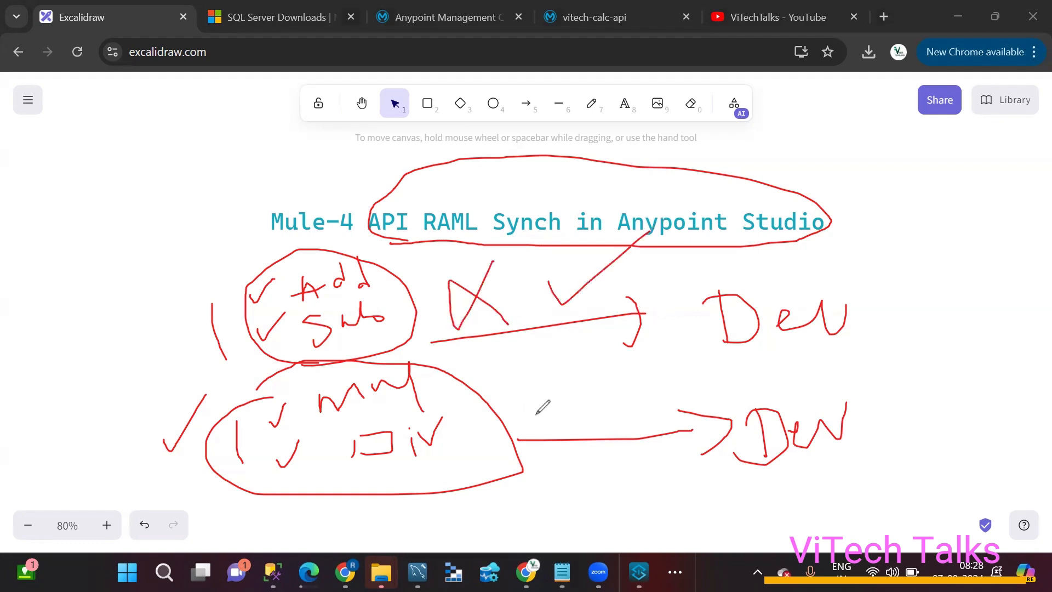
{"action": "left_click_drag", "start_coordinate": [537, 422], "coordinate": [624, 335]}
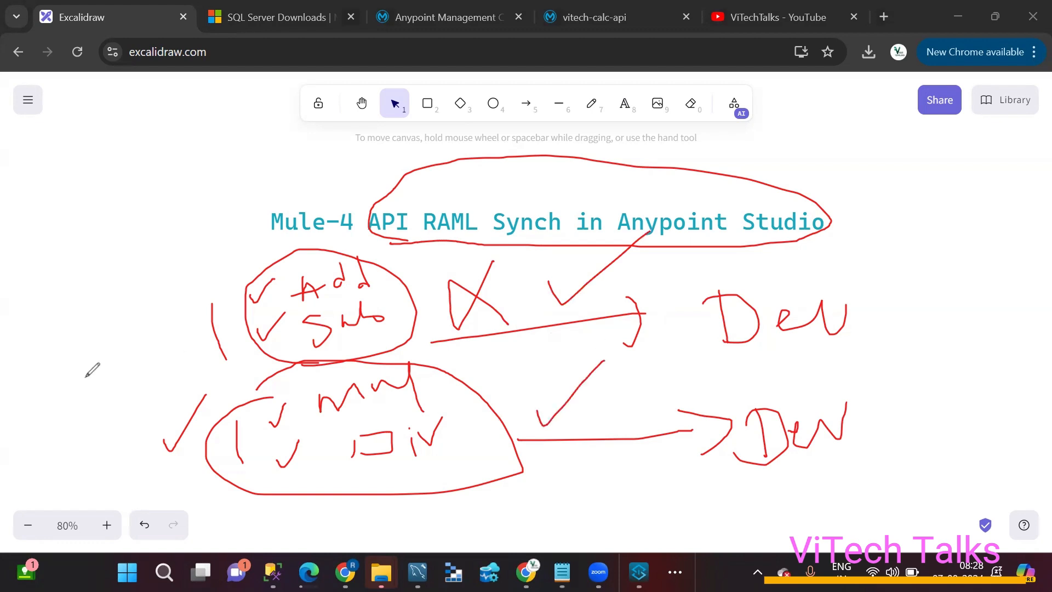
{"action": "mouse_move", "coordinate": [82, 382]}
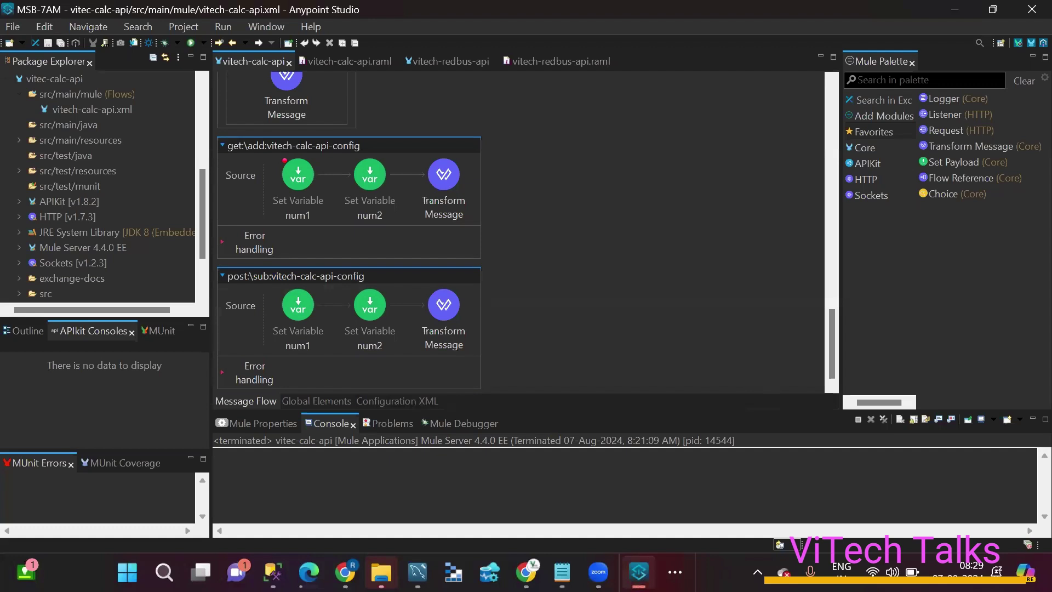
{"action": "mouse_move", "coordinate": [236, 165]}
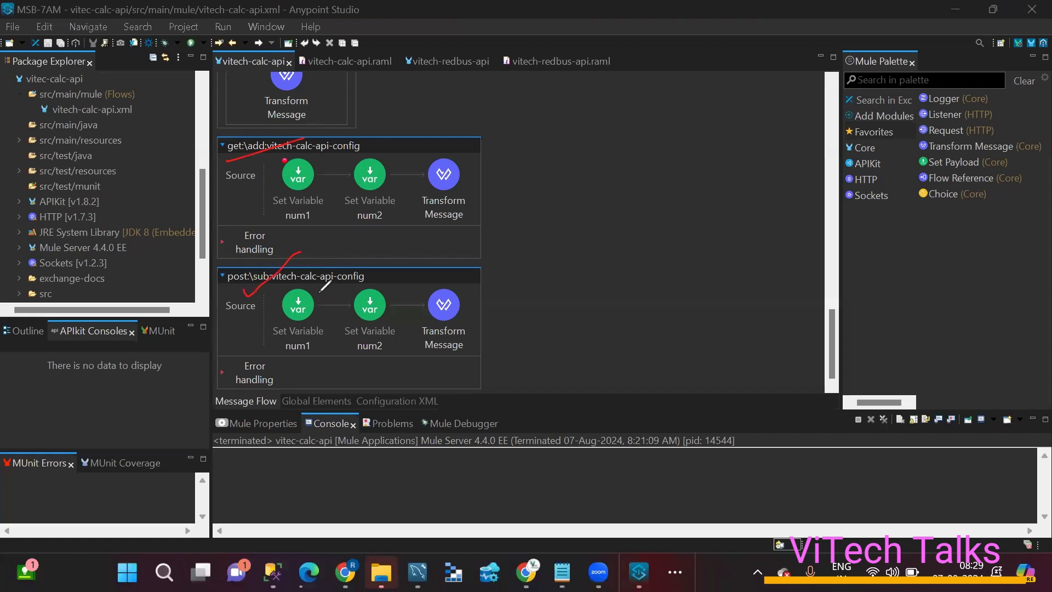
Step: Tick the get:\add and post:\sub flows in red as kept
{"action": "left_click_drag", "start_coordinate": [500, 185], "coordinate": [564, 147]}
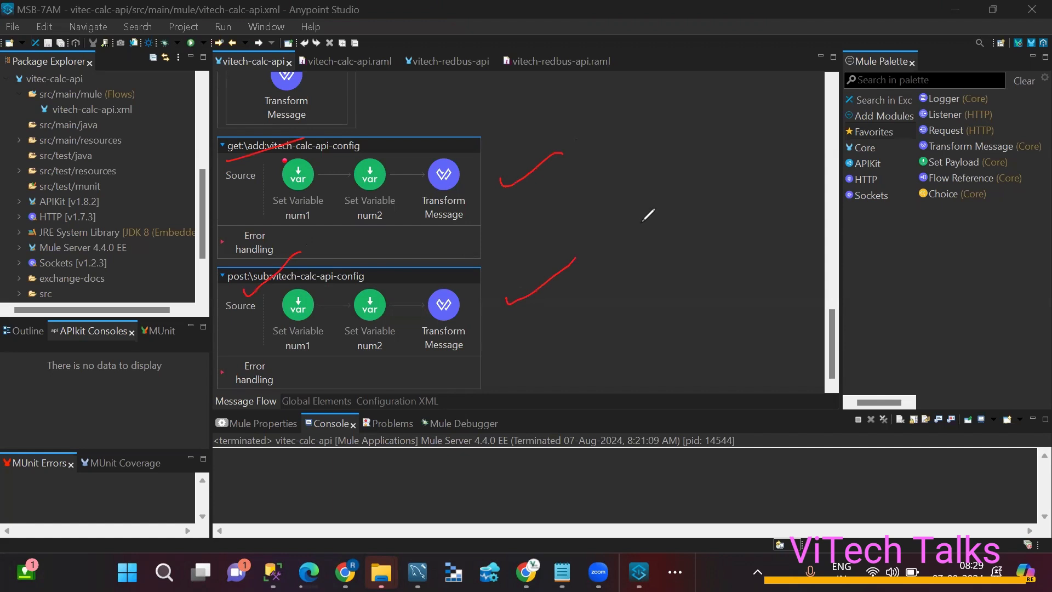
{"action": "mouse_move", "coordinate": [434, 168]}
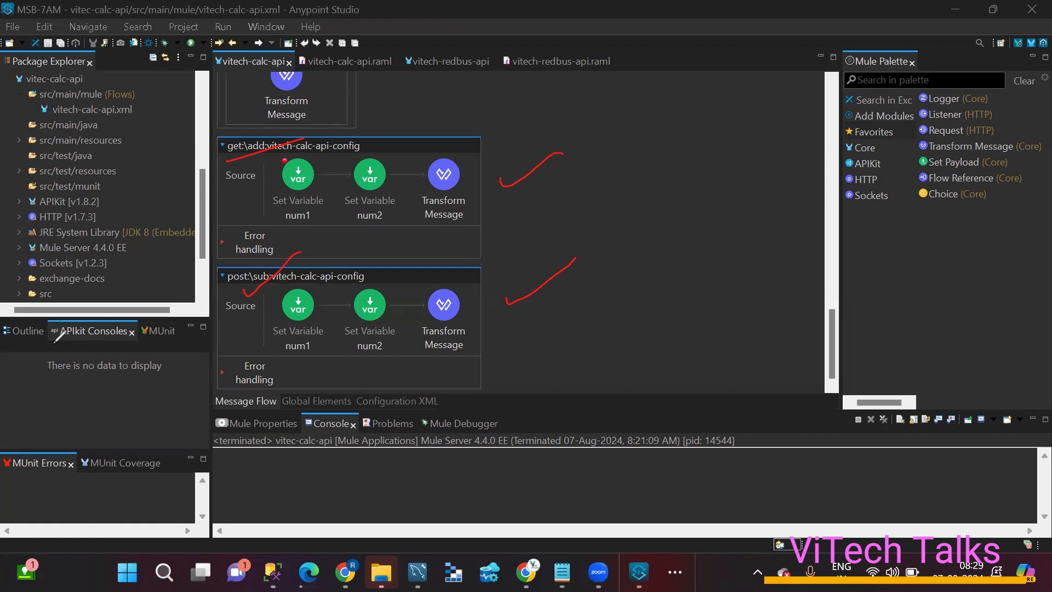
{"action": "mouse_move", "coordinate": [527, 572]}
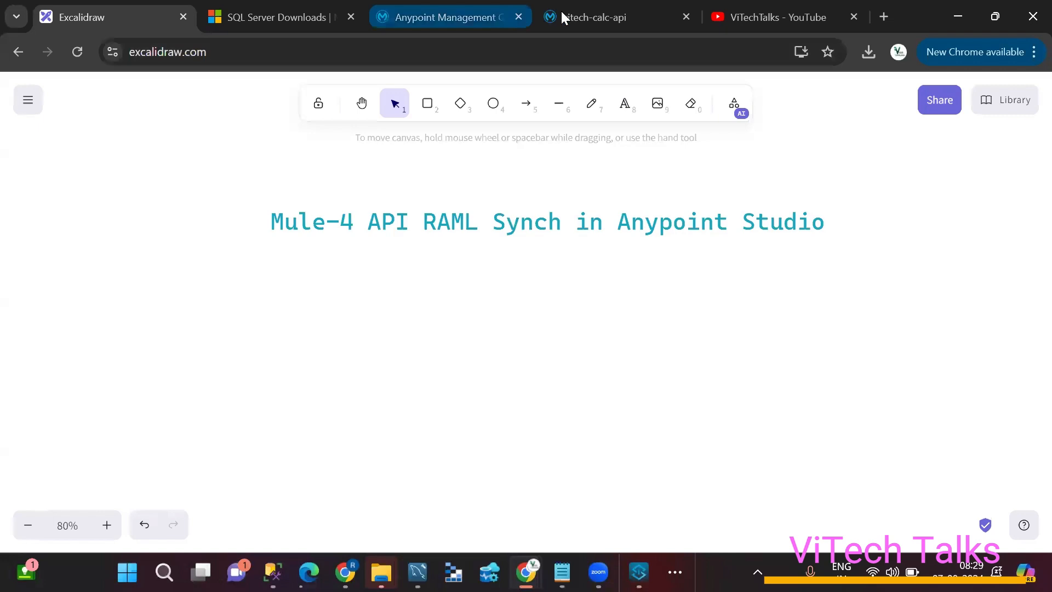
Step: In Exchange, view the /mul POST query parameters, expand /div, then return to Studio
{"action": "left_click", "coordinate": [593, 17]}
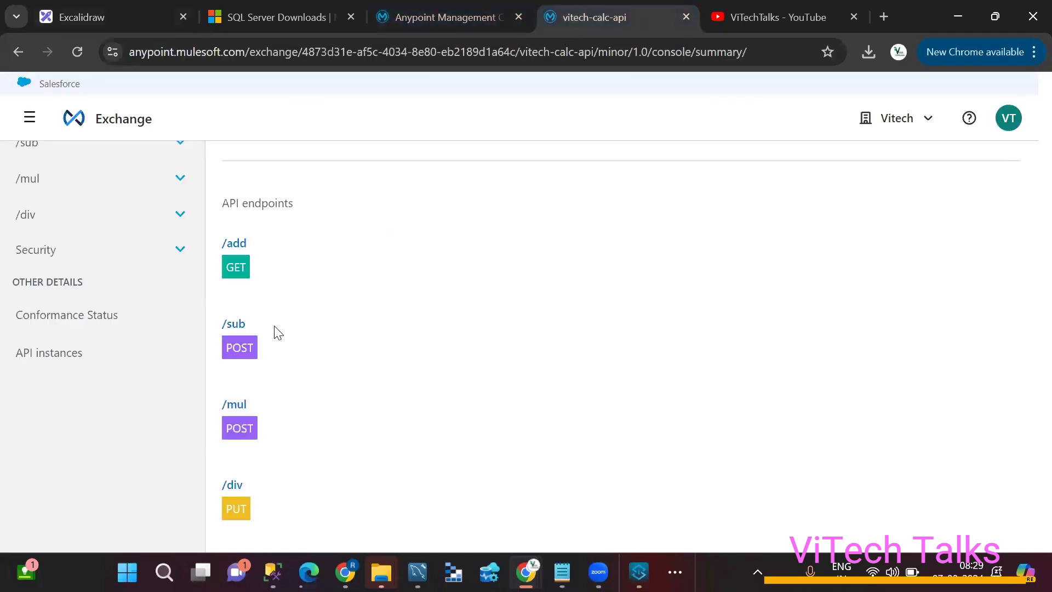
{"action": "mouse_move", "coordinate": [30, 115]}
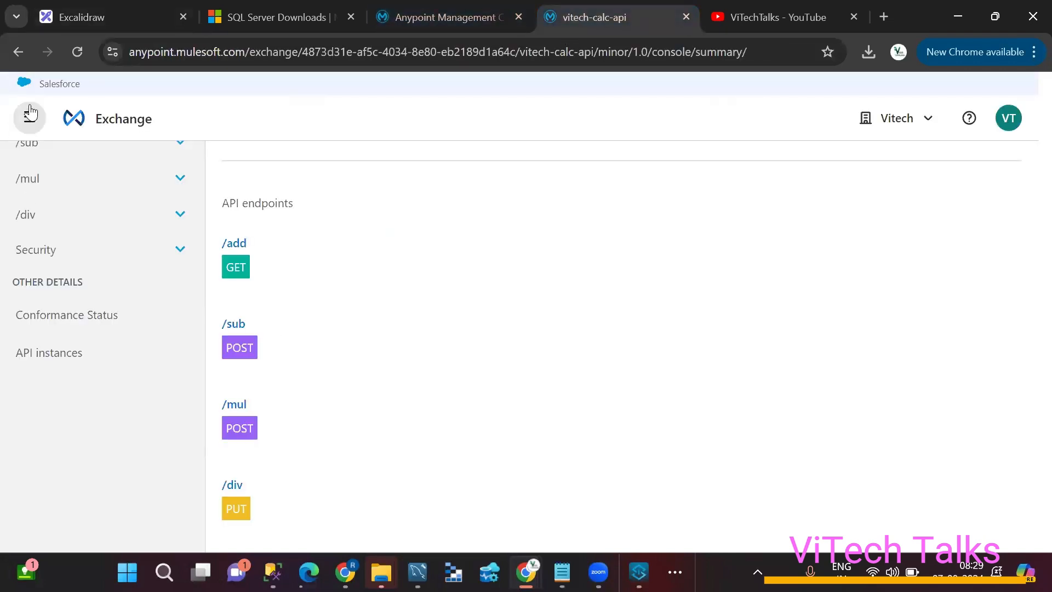
{"action": "left_click", "coordinate": [239, 428]}
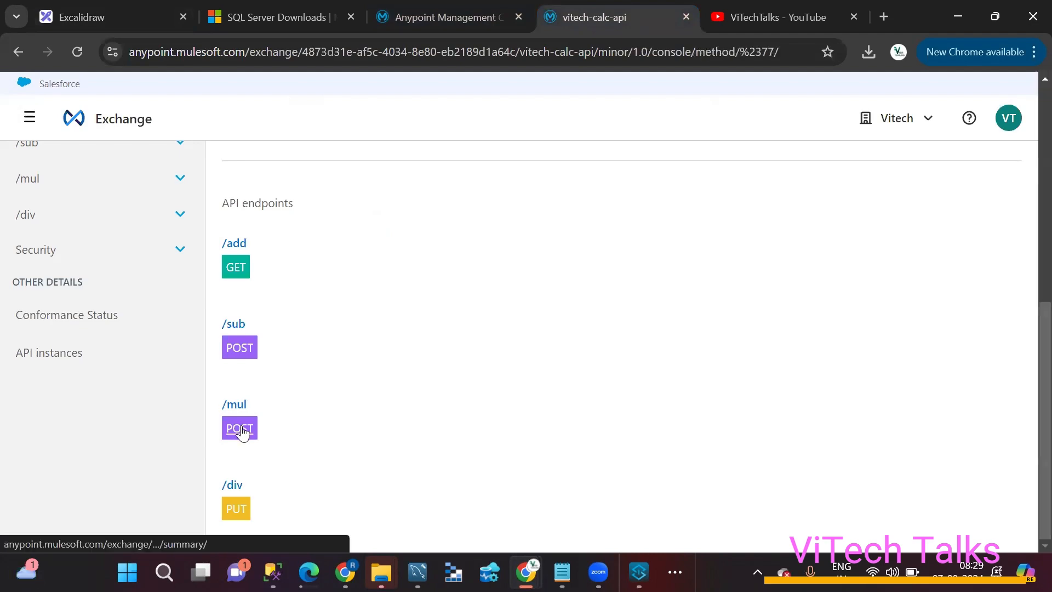
{"action": "left_click", "coordinate": [239, 428]}
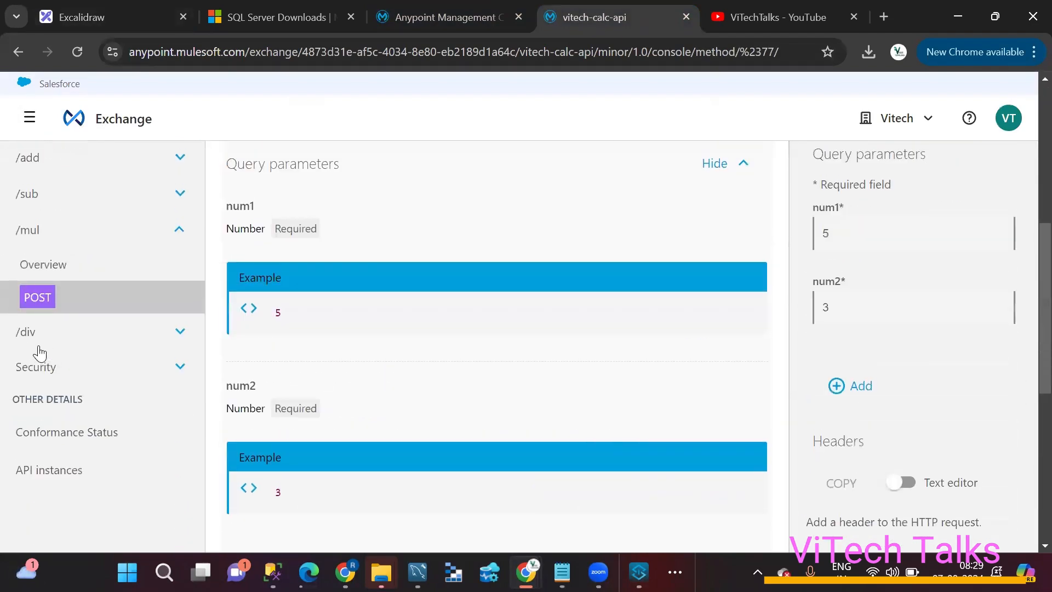
{"action": "left_click", "coordinate": [25, 332]}
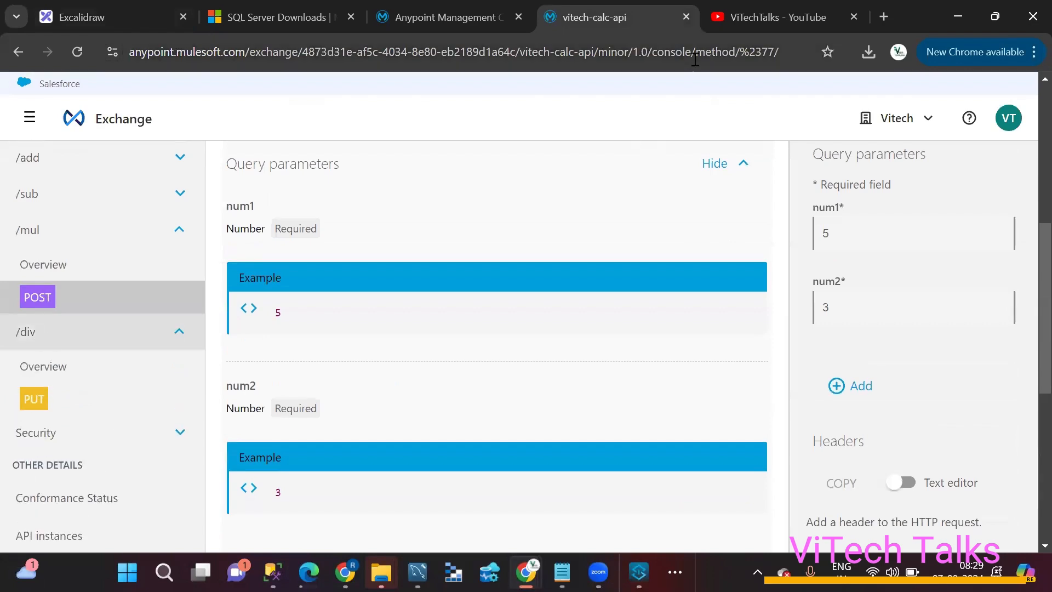
{"action": "left_click", "coordinate": [637, 572]}
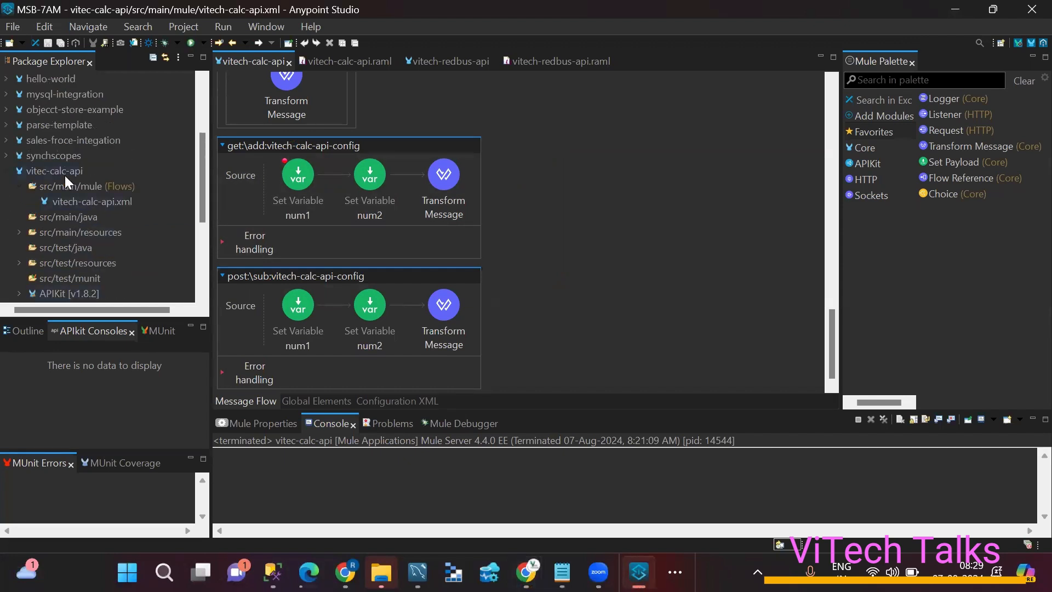
{"action": "left_click", "coordinate": [53, 170]}
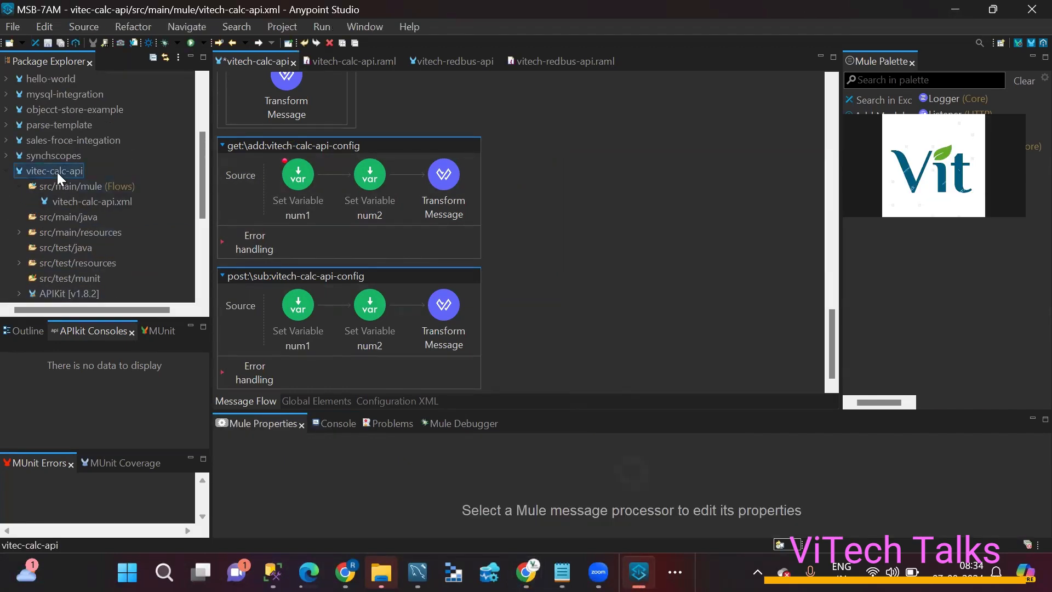
{"action": "right_click", "coordinate": [48, 171]}
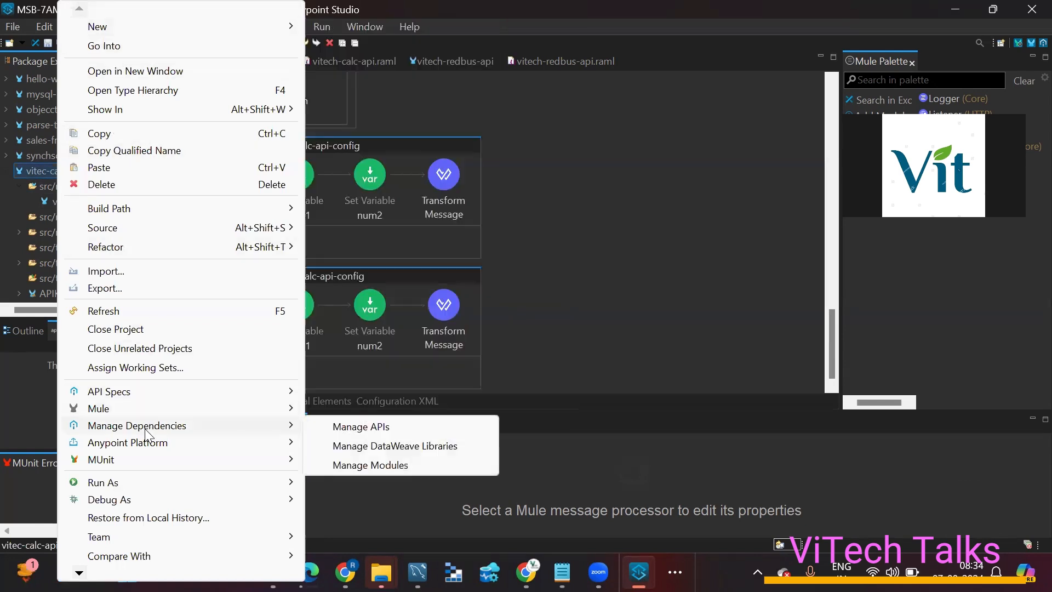
{"action": "mouse_move", "coordinate": [152, 452]}
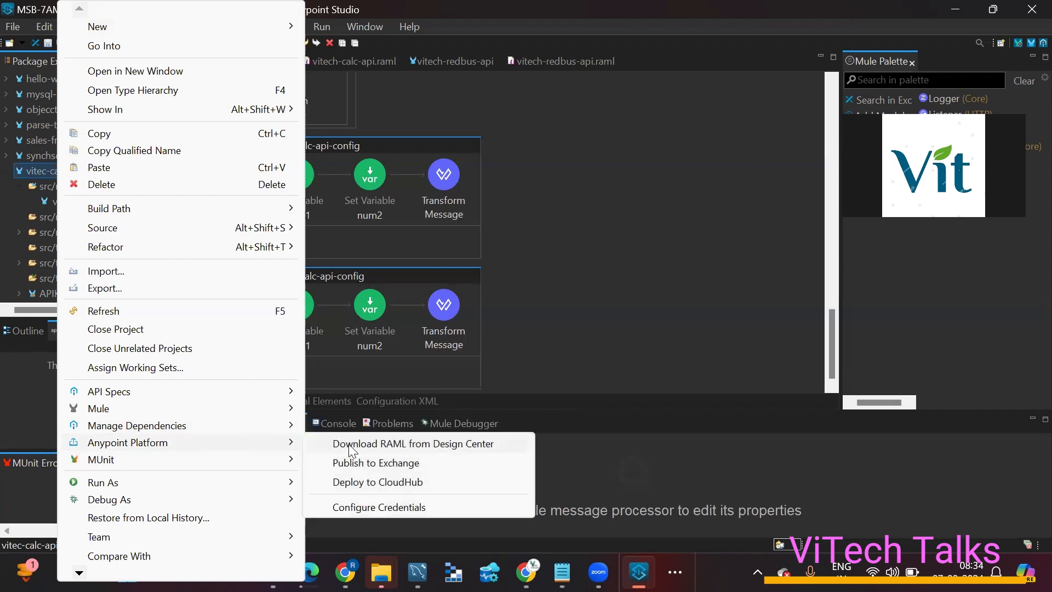
{"action": "mouse_move", "coordinate": [492, 169]}
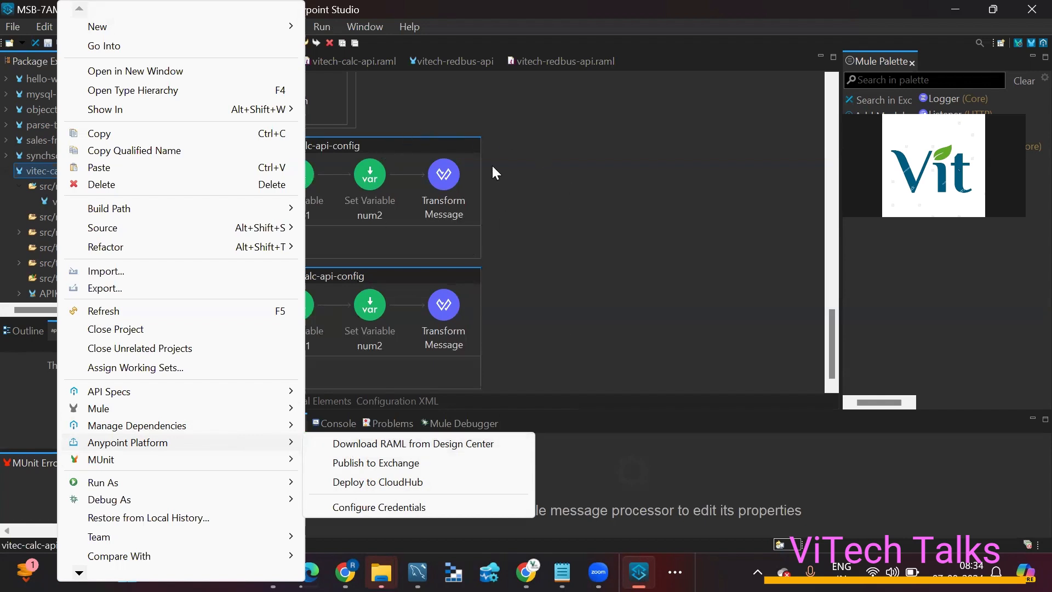
{"action": "mouse_move", "coordinate": [491, 141]}
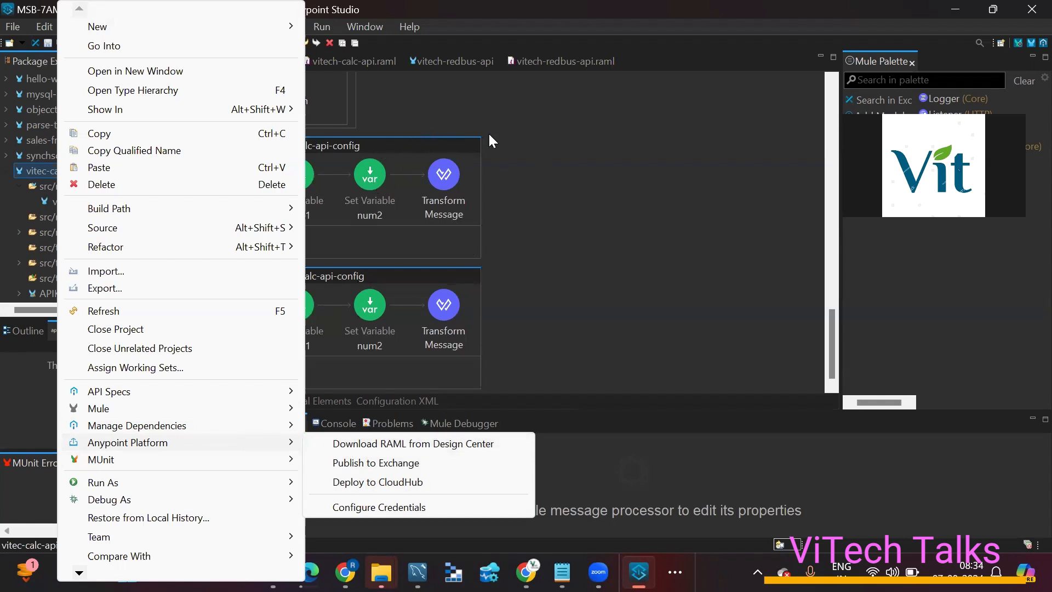
{"action": "mouse_move", "coordinate": [553, 226]}
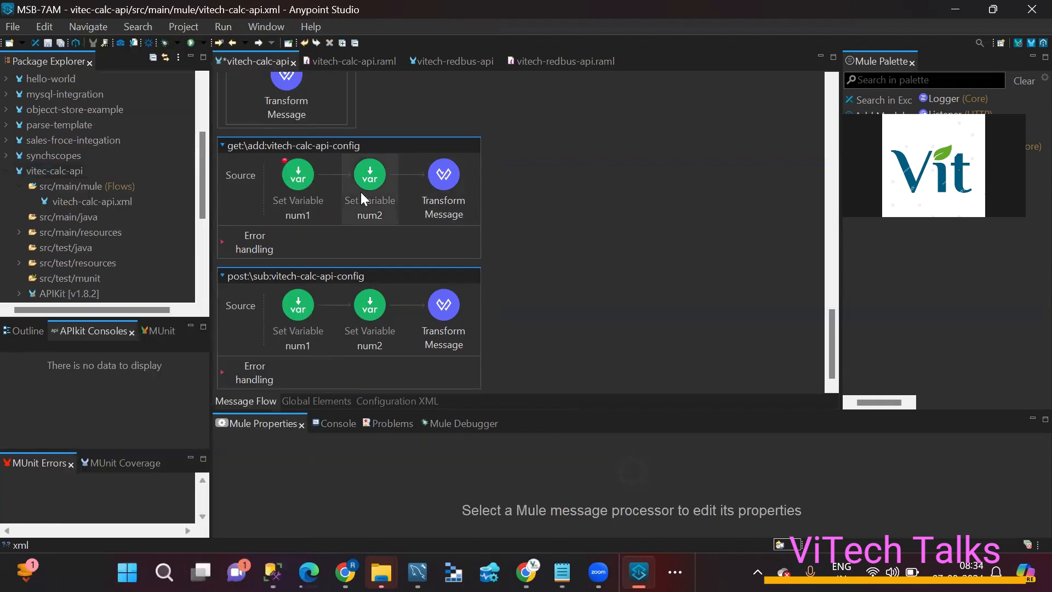
{"action": "mouse_move", "coordinate": [336, 188]}
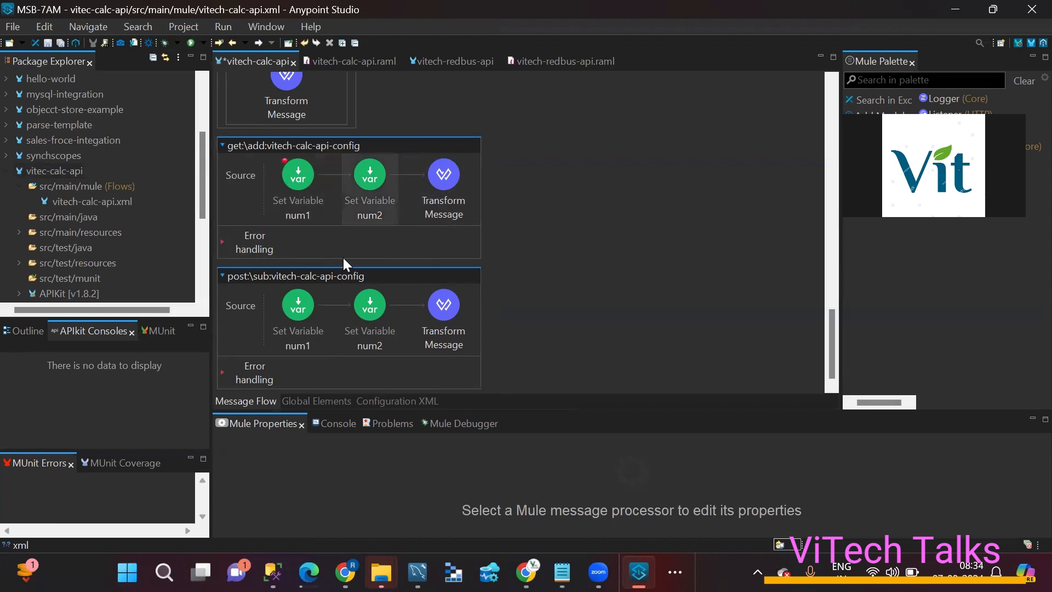
Step: Open Manage Dependencies > Manage APIs for vitec-calc-api, showing vitech-calc-api 1.0.1
{"action": "left_click", "coordinate": [52, 170]}
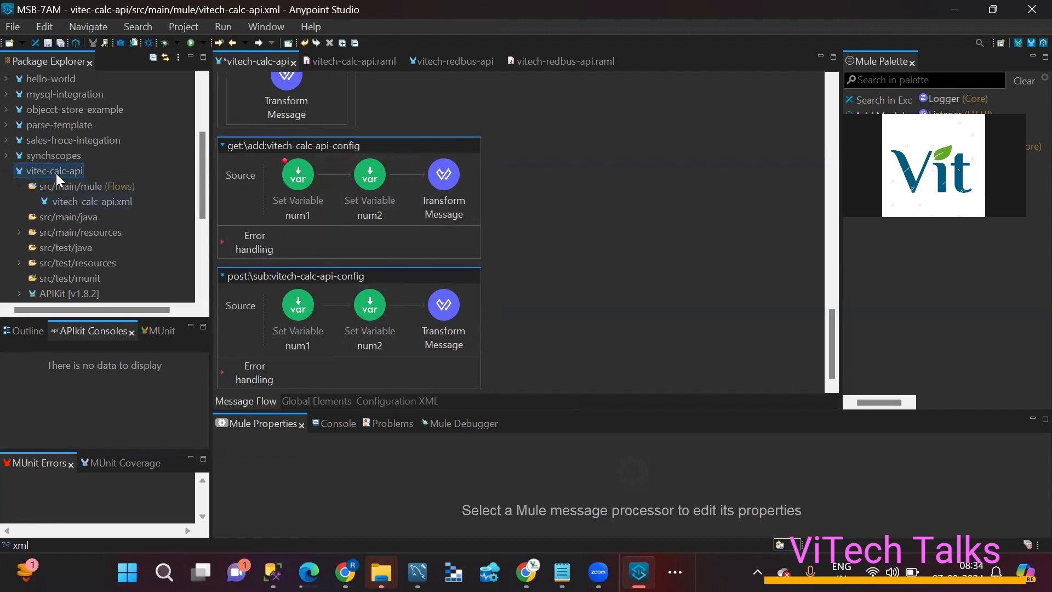
{"action": "right_click", "coordinate": [48, 170]}
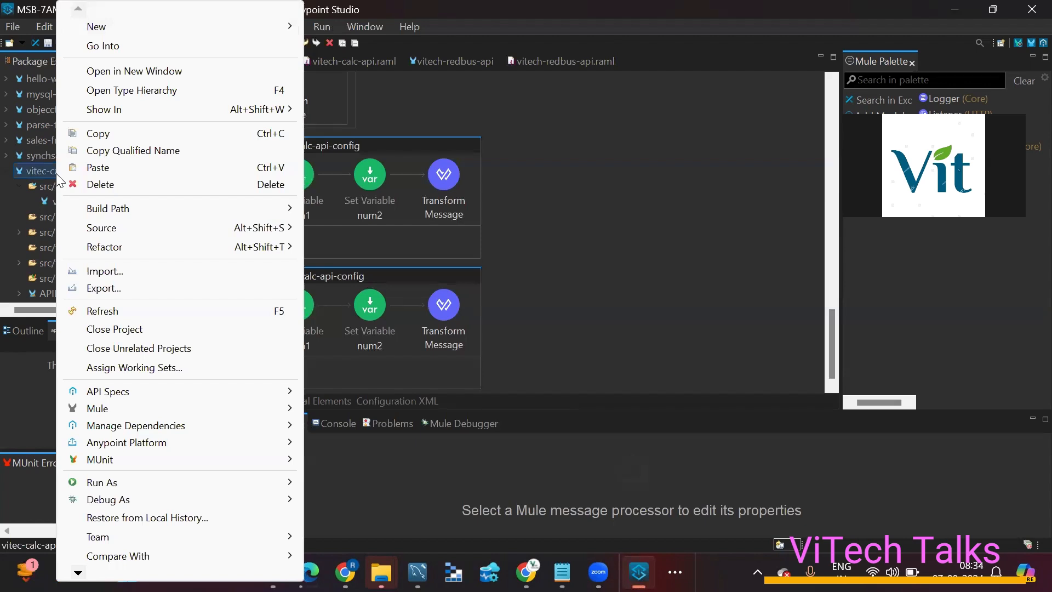
{"action": "mouse_move", "coordinate": [144, 430]}
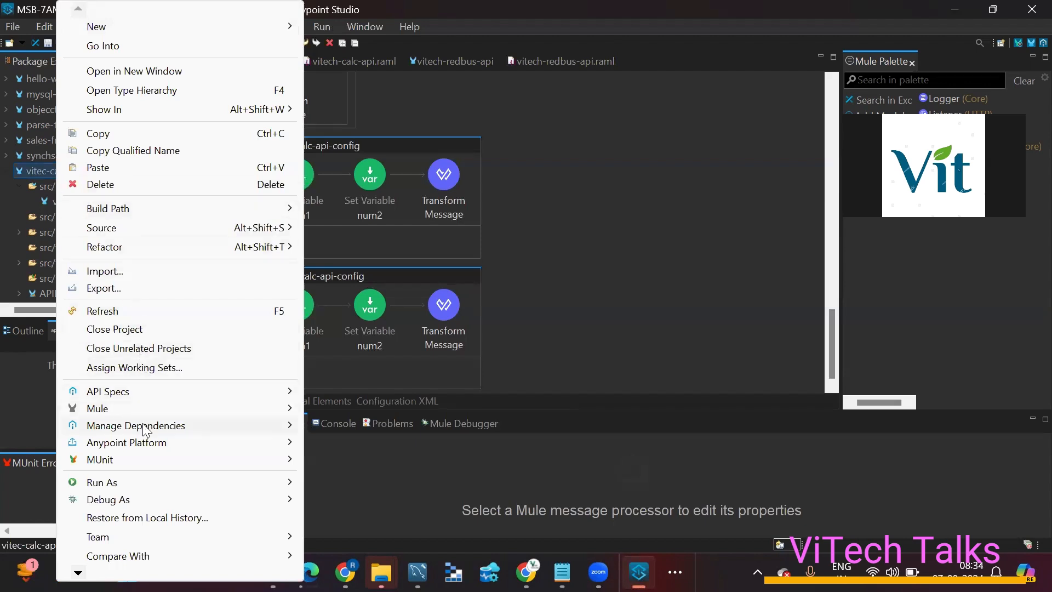
{"action": "mouse_move", "coordinate": [116, 430]}
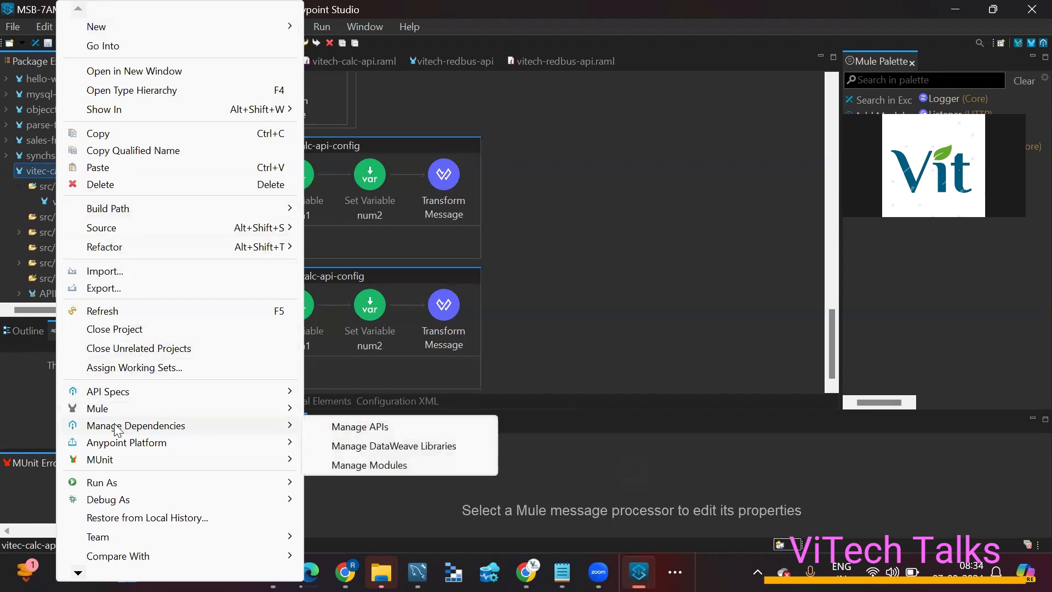
{"action": "mouse_move", "coordinate": [358, 428]}
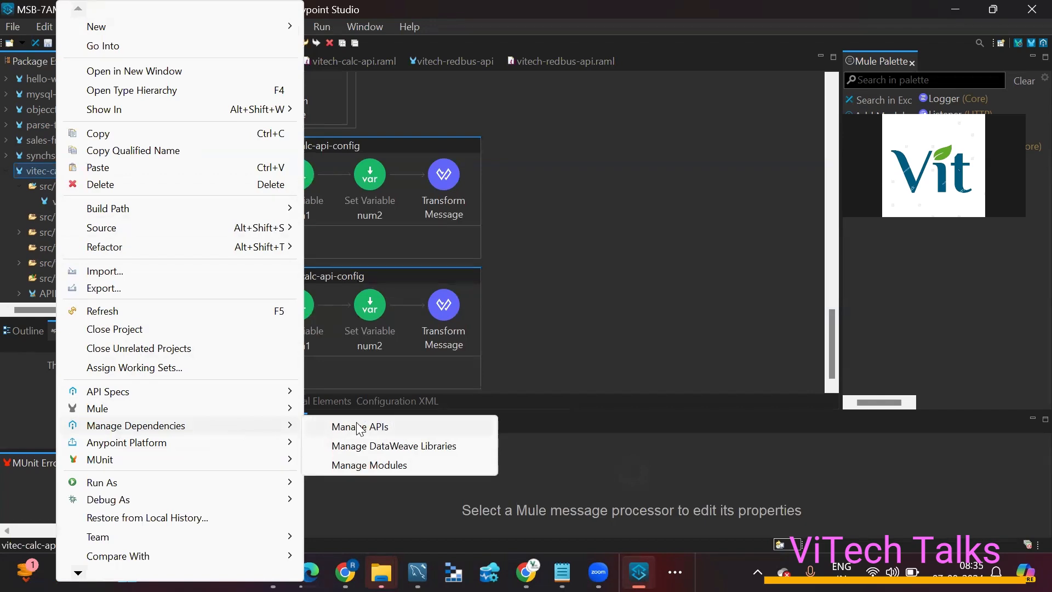
{"action": "left_click", "coordinate": [359, 426]}
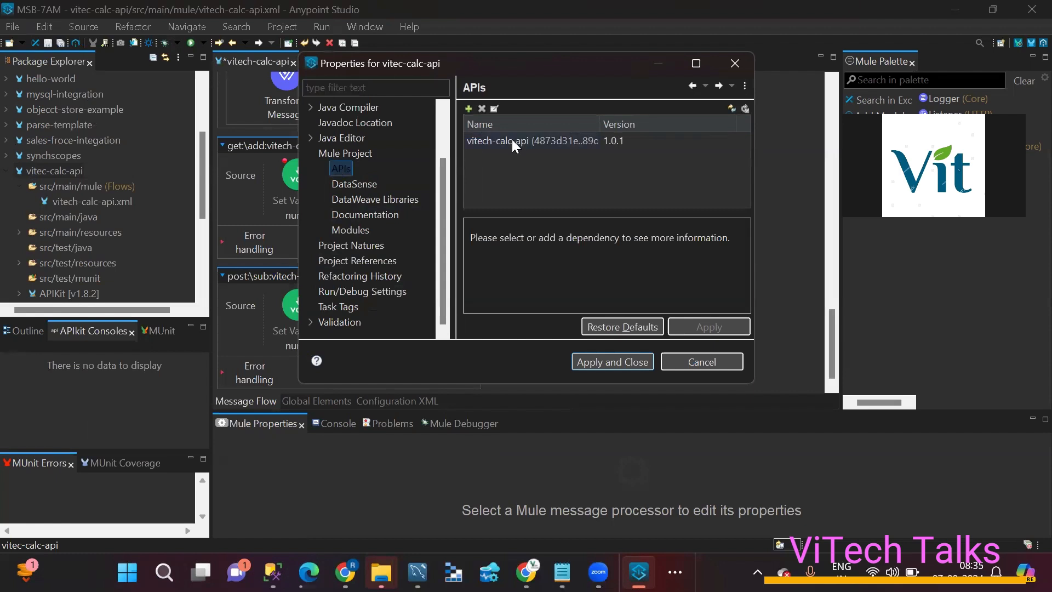
{"action": "mouse_move", "coordinate": [514, 146]}
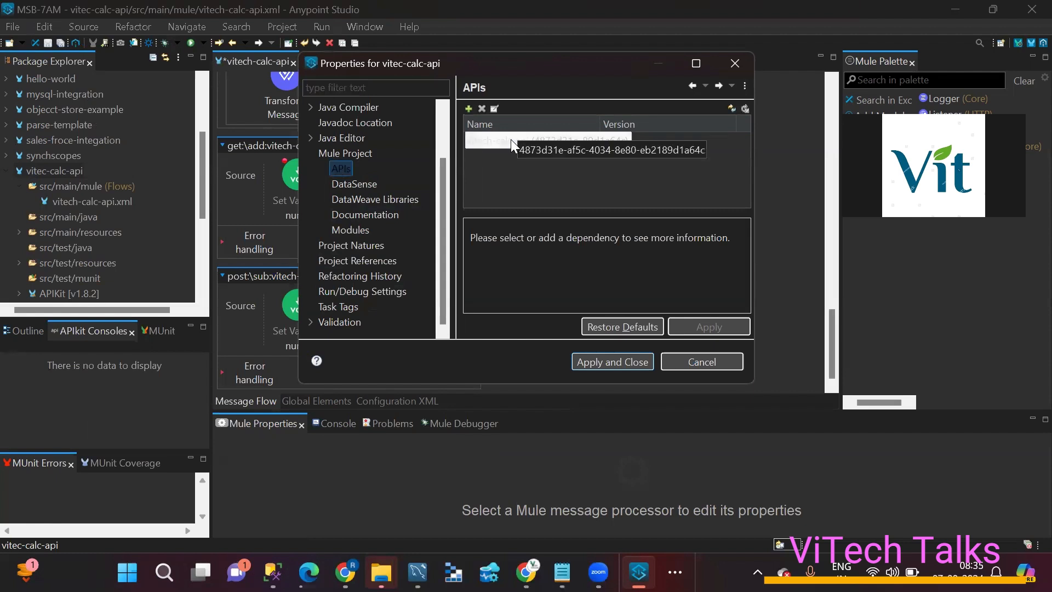
Step: Delete vitech-calc-api from the APIs list and open Add Dependencies to Project
{"action": "left_click", "coordinate": [482, 108]}
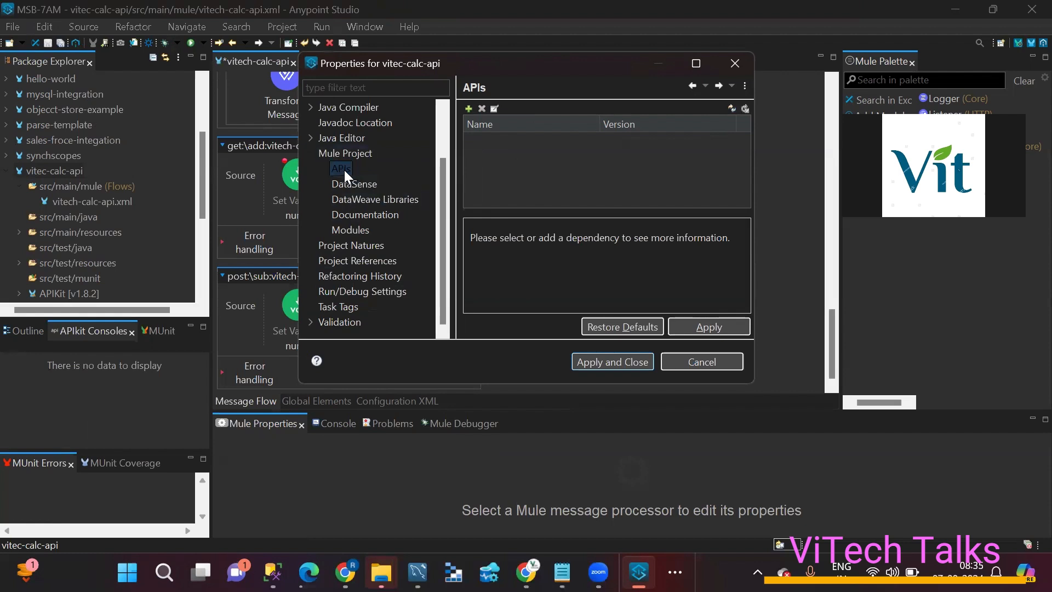
{"action": "left_click", "coordinate": [468, 109]}
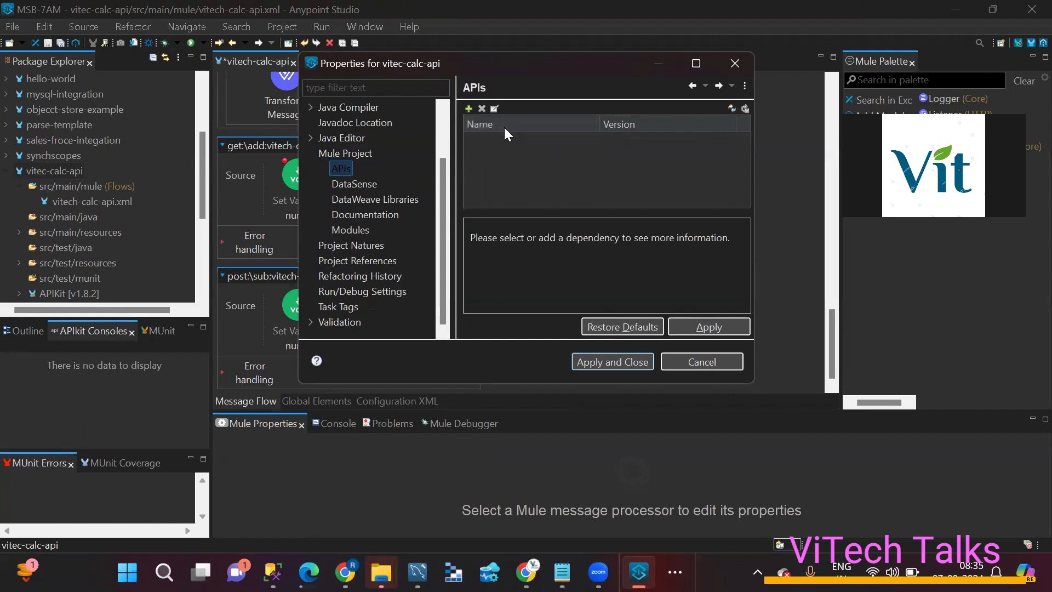
{"action": "left_click", "coordinate": [469, 108]}
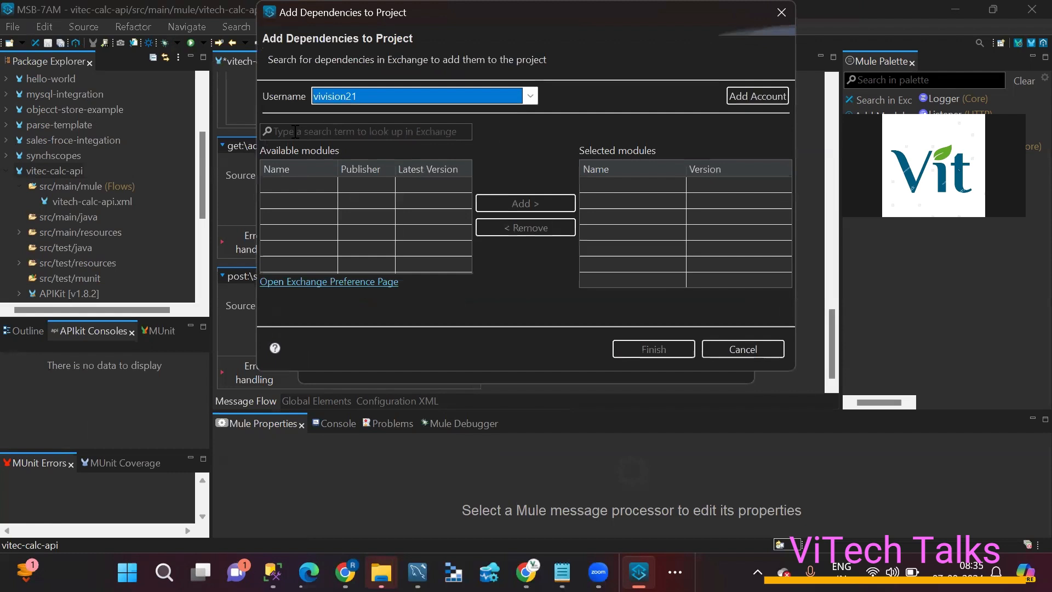
Step: Search 'calc', add vitech-calc-api 1.0.1 to Selected modules, and finish to download
{"action": "type", "text": "cacl"}
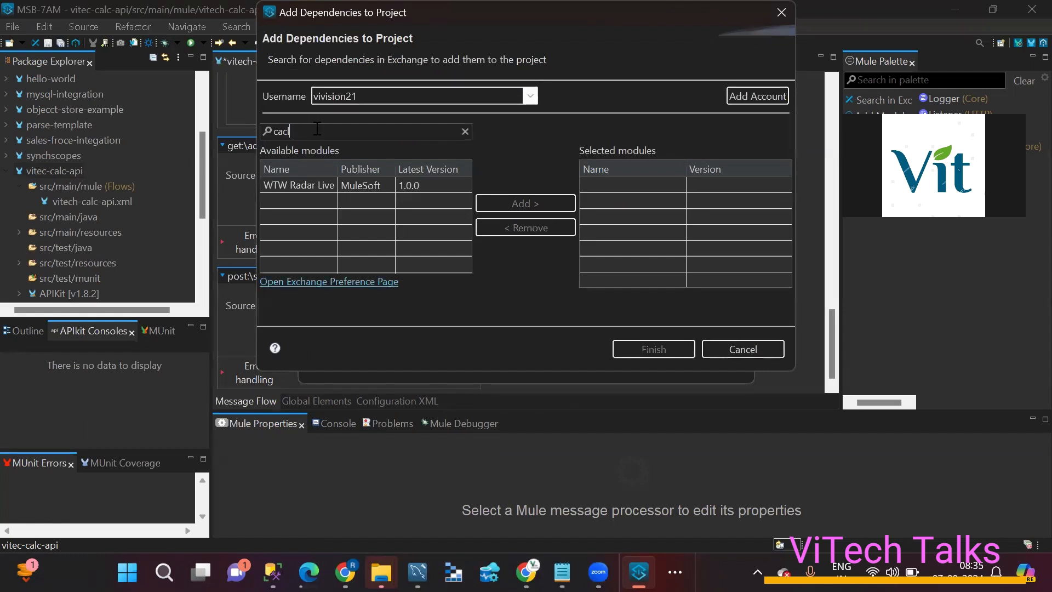
{"action": "type", "text": "calc"}
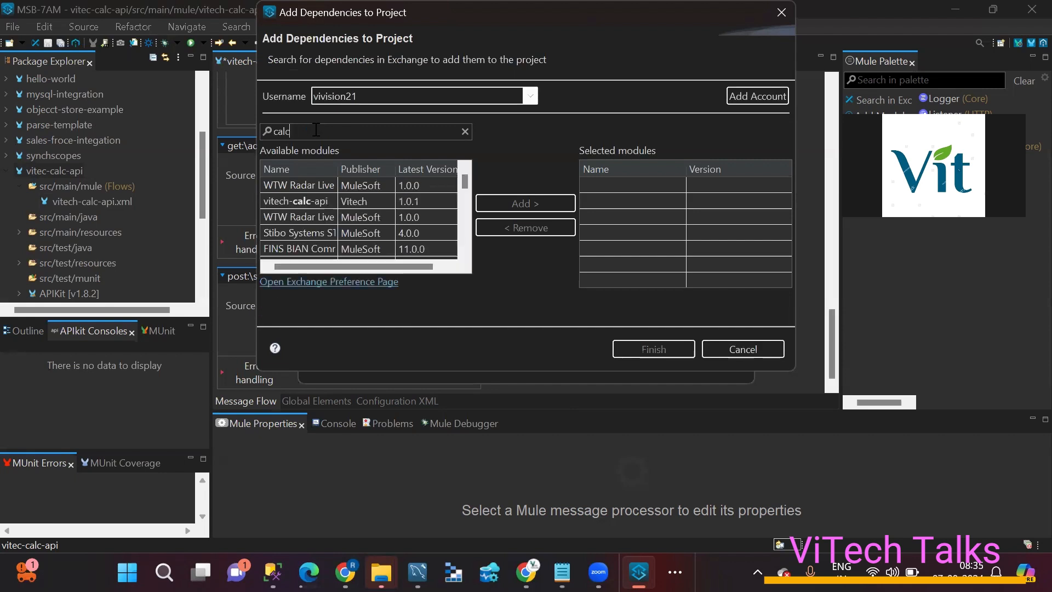
{"action": "left_click", "coordinate": [298, 201]}
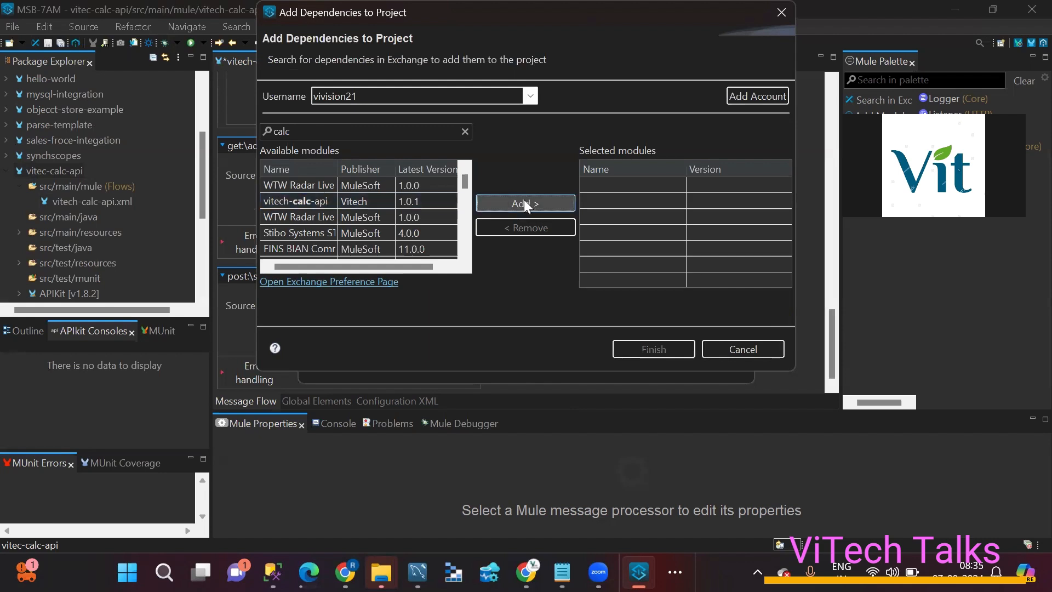
{"action": "left_click", "coordinate": [525, 203]}
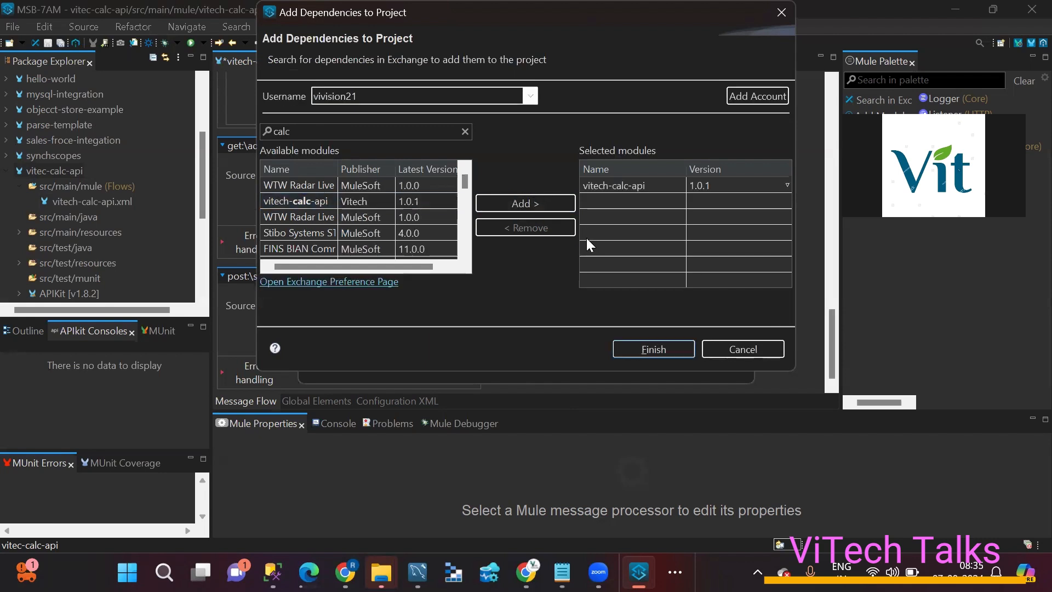
{"action": "left_click", "coordinate": [653, 349]}
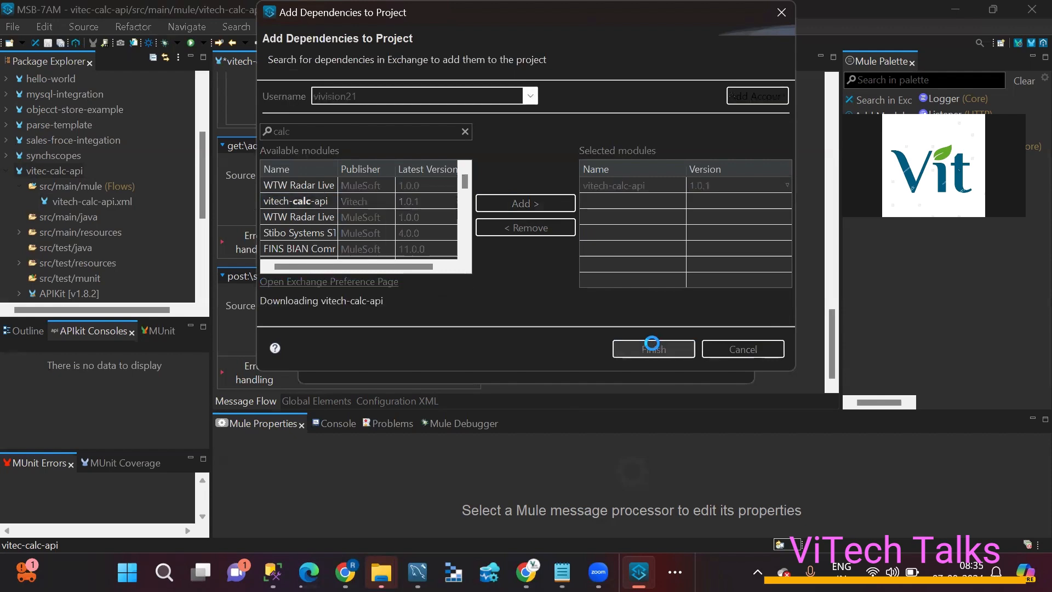
Step: Apply the dependency, confirm scaffolding and saving resources, then Apply and Close
{"action": "left_click", "coordinate": [653, 349]}
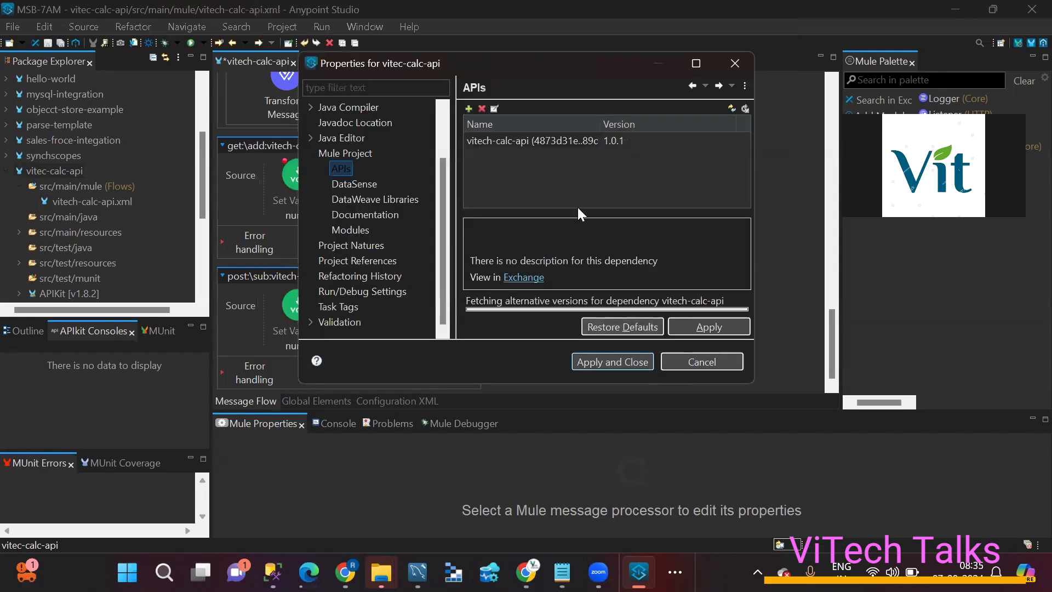
{"action": "left_click", "coordinate": [709, 327]}
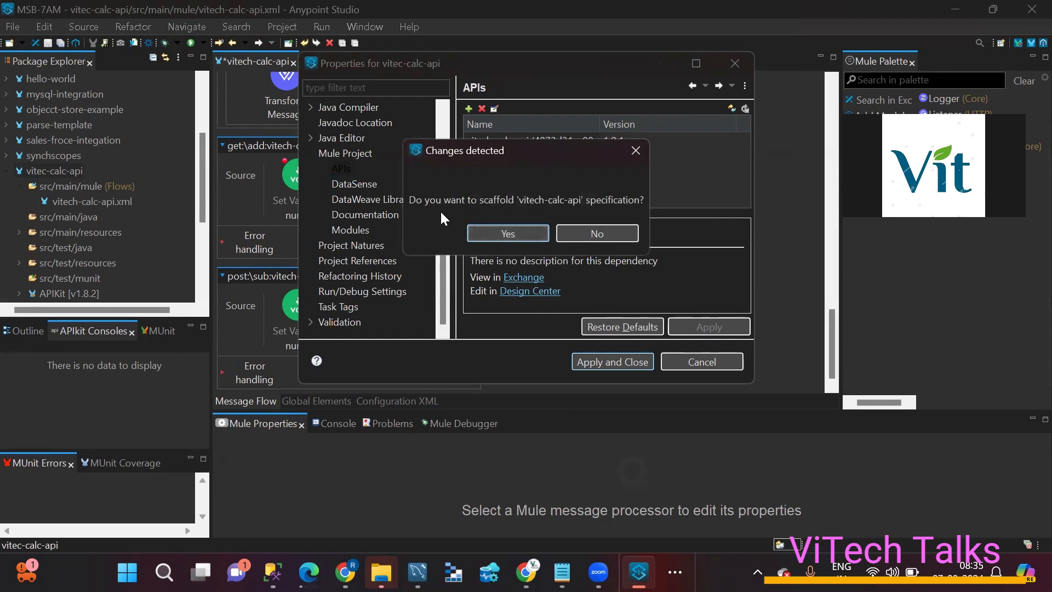
{"action": "mouse_move", "coordinate": [574, 219]}
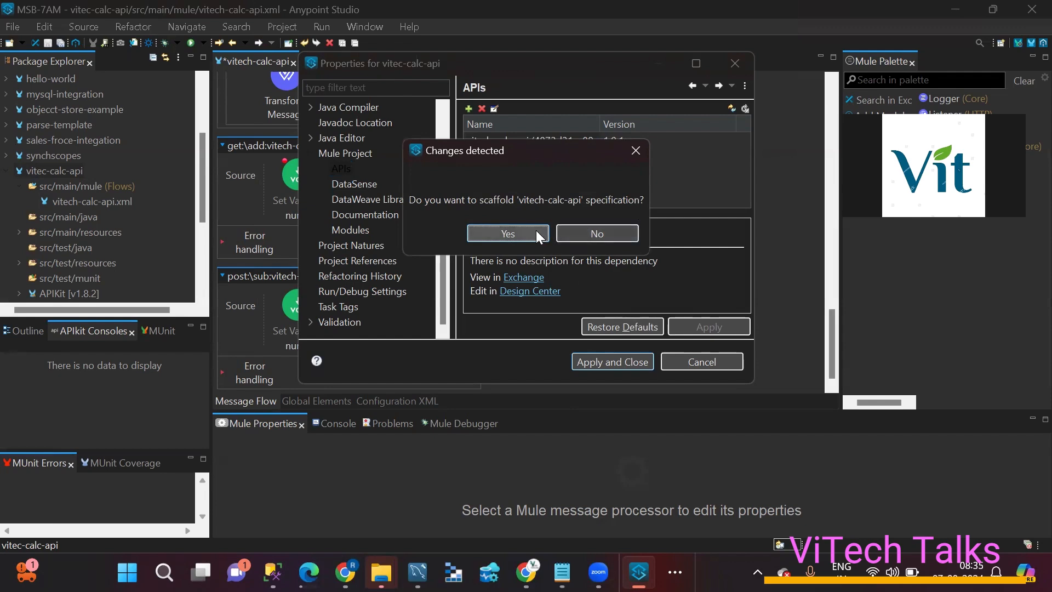
{"action": "left_click", "coordinate": [508, 233]}
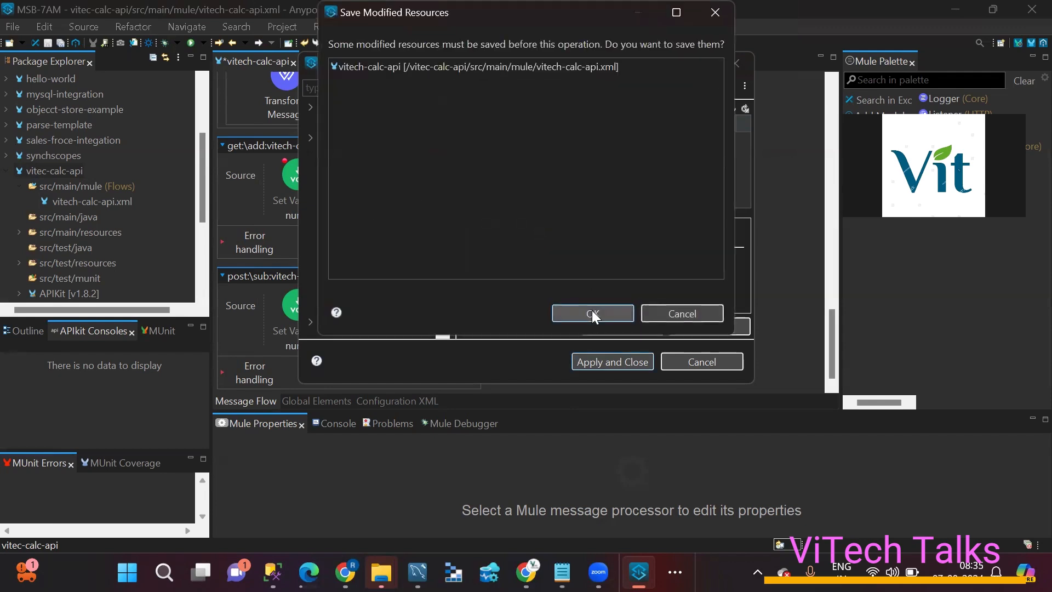
{"action": "left_click", "coordinate": [593, 313]}
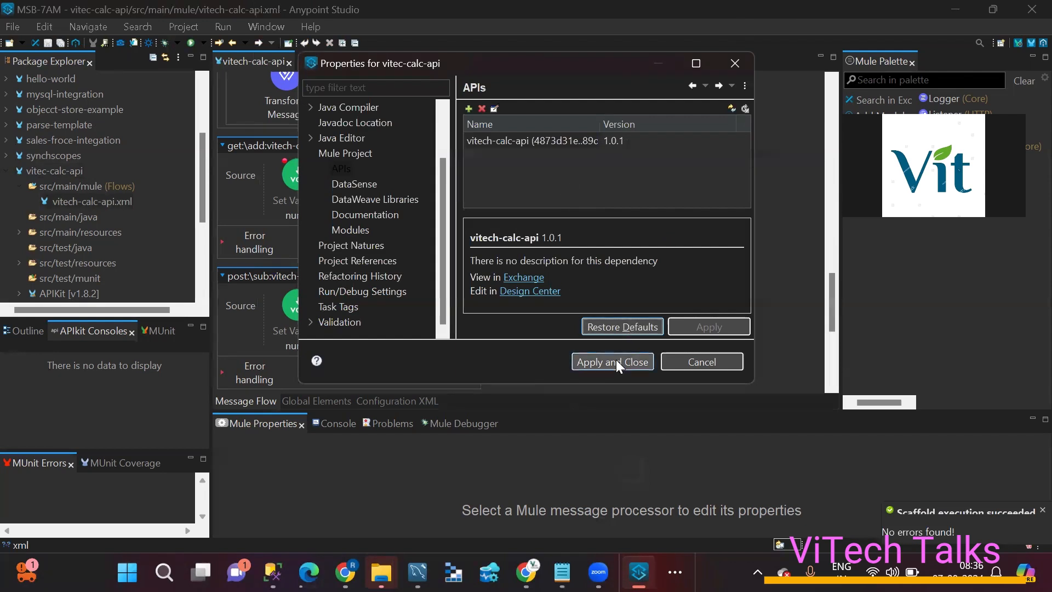
{"action": "left_click", "coordinate": [612, 362]}
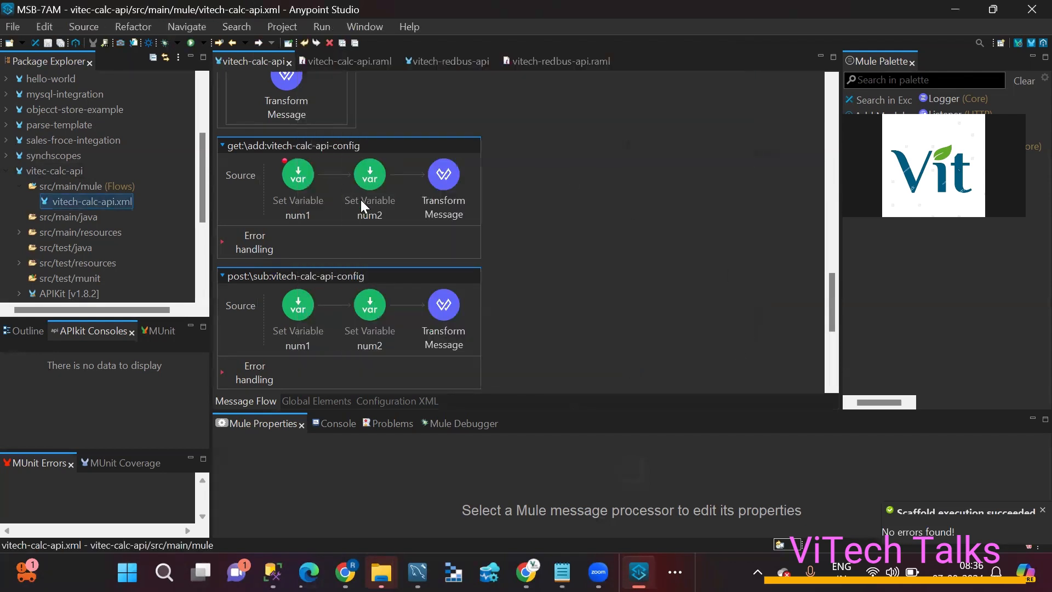
{"action": "scroll", "scroll_direction": "down", "scroll_amount": 3}
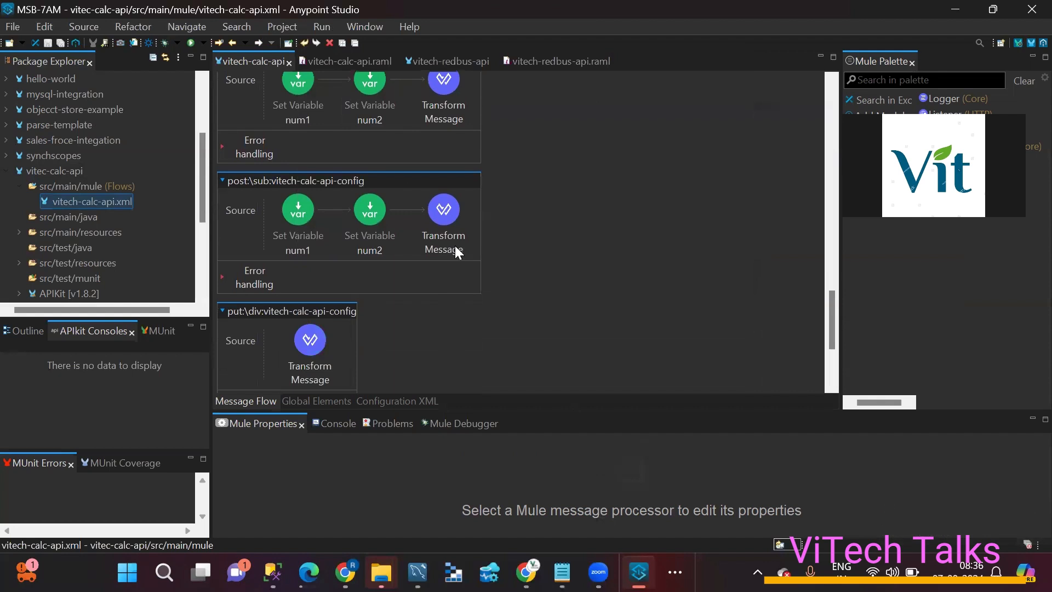
{"action": "scroll", "scroll_direction": "down", "scroll_amount": 3}
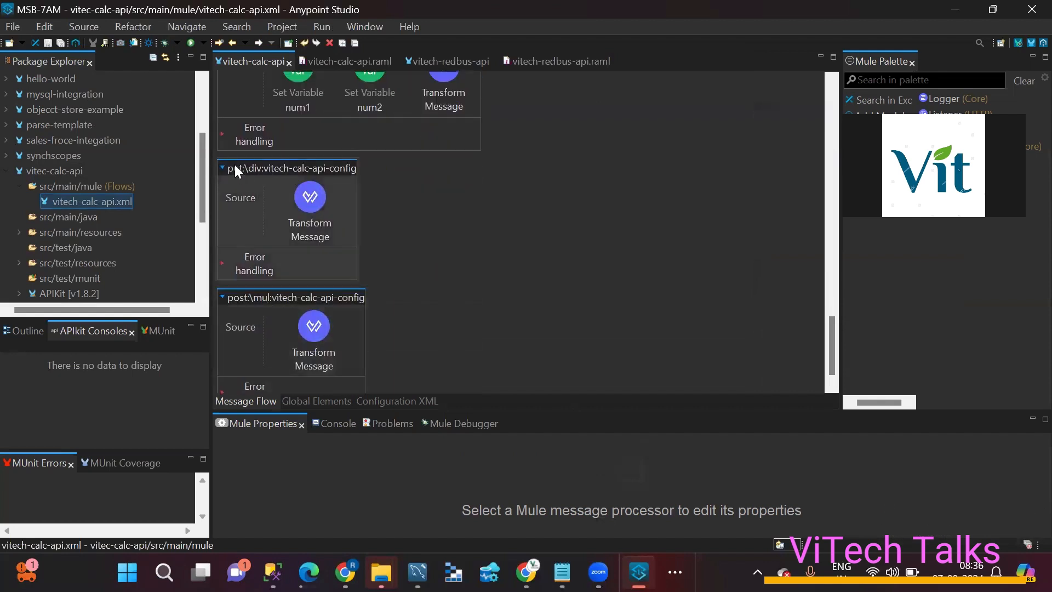
{"action": "scroll", "scroll_direction": "down", "scroll_amount": 3}
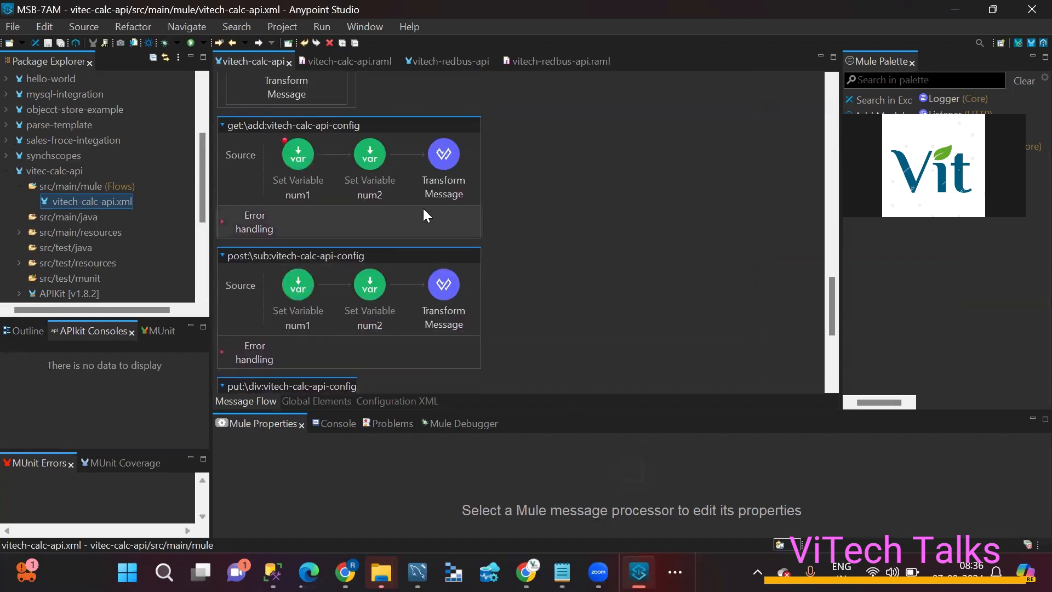
{"action": "mouse_move", "coordinate": [337, 167]}
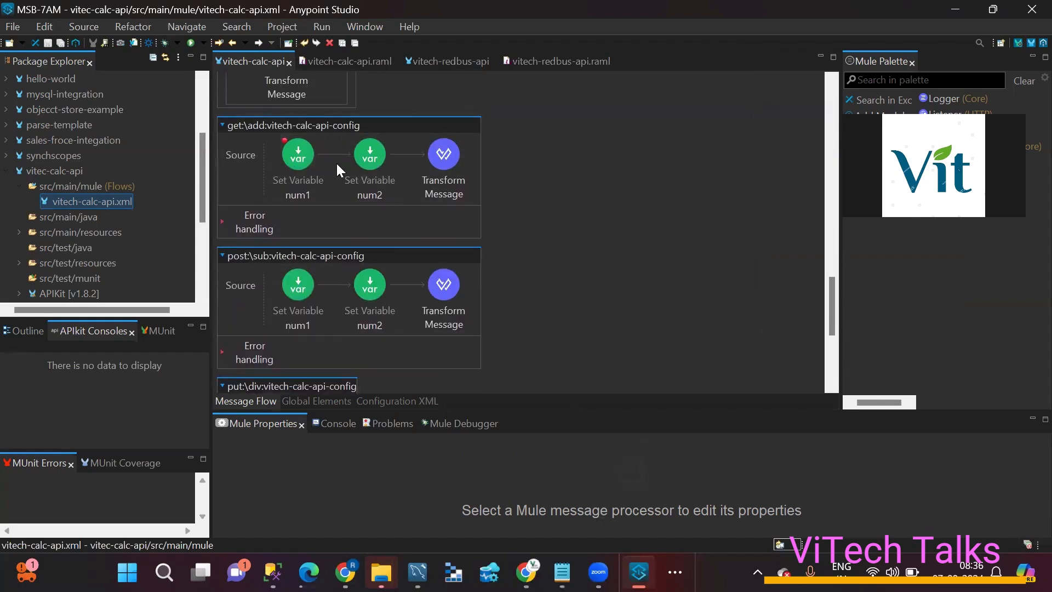
{"action": "scroll", "scroll_direction": "down", "scroll_amount": 3}
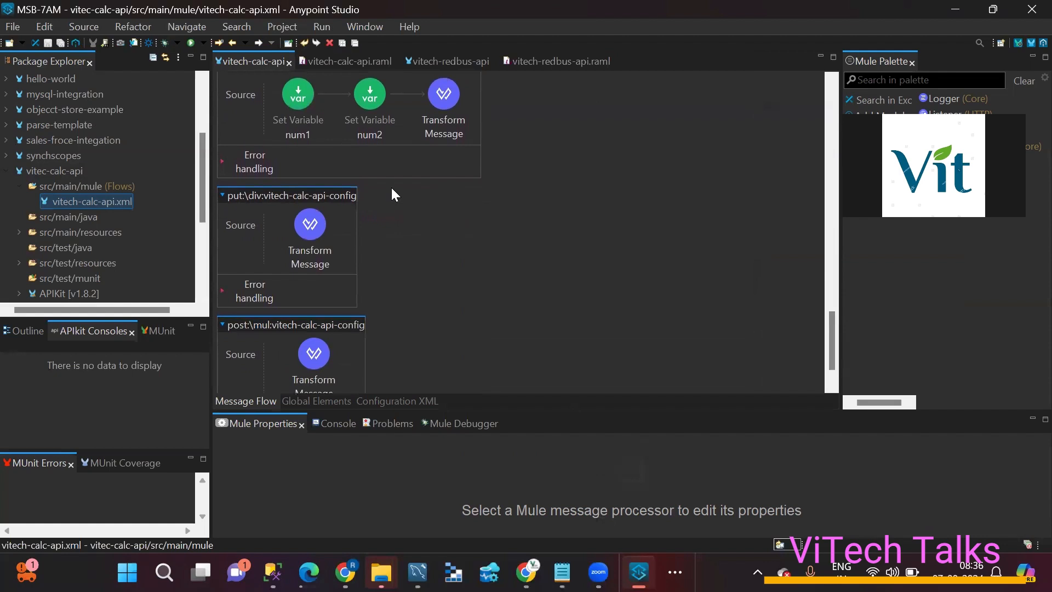
{"action": "scroll", "scroll_direction": "down", "scroll_amount": 3}
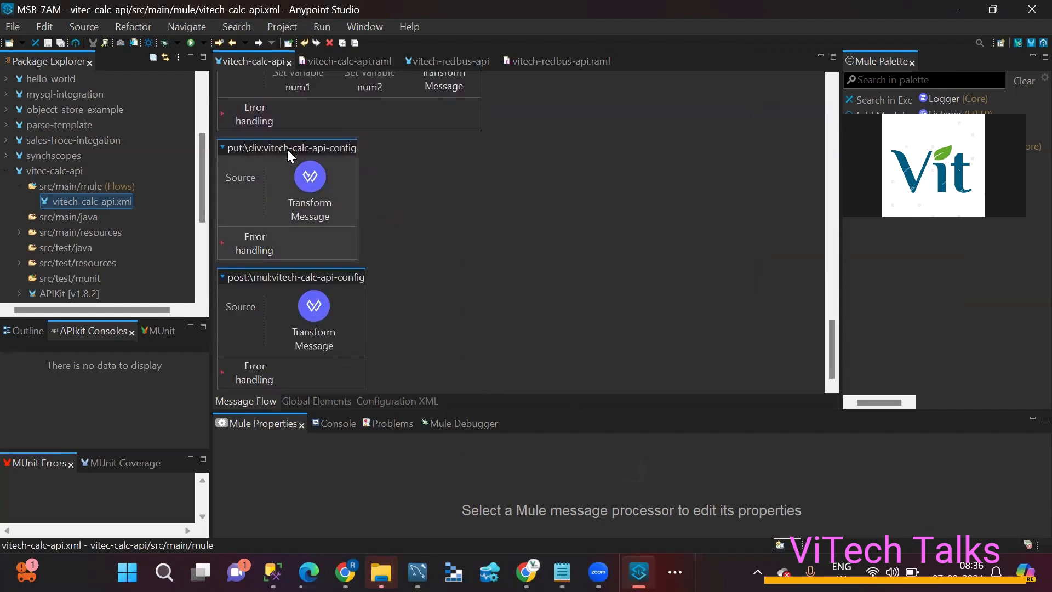
{"action": "mouse_move", "coordinate": [341, 217]}
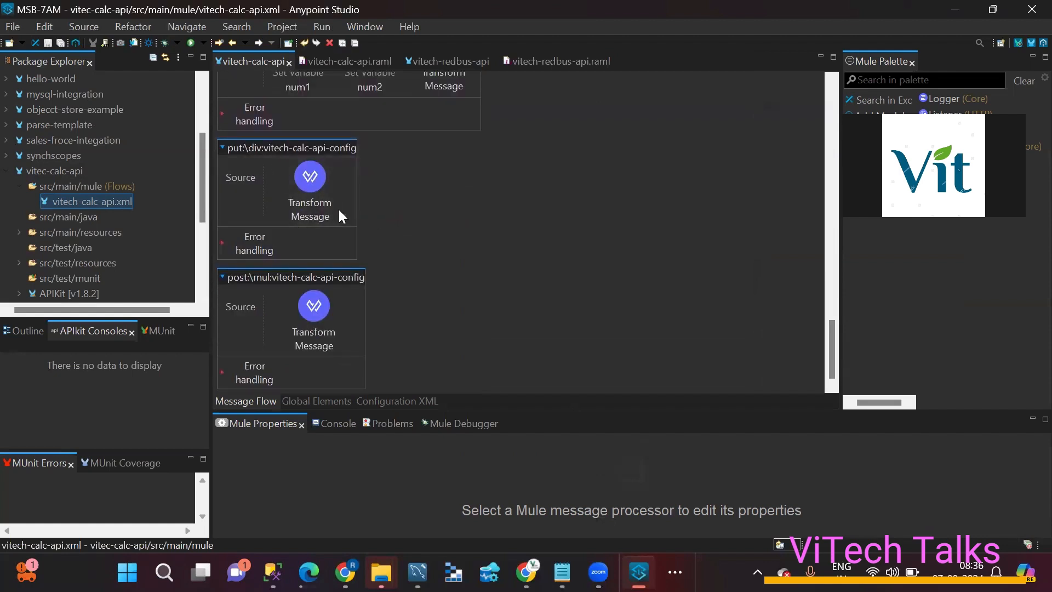
{"action": "mouse_move", "coordinate": [366, 219]}
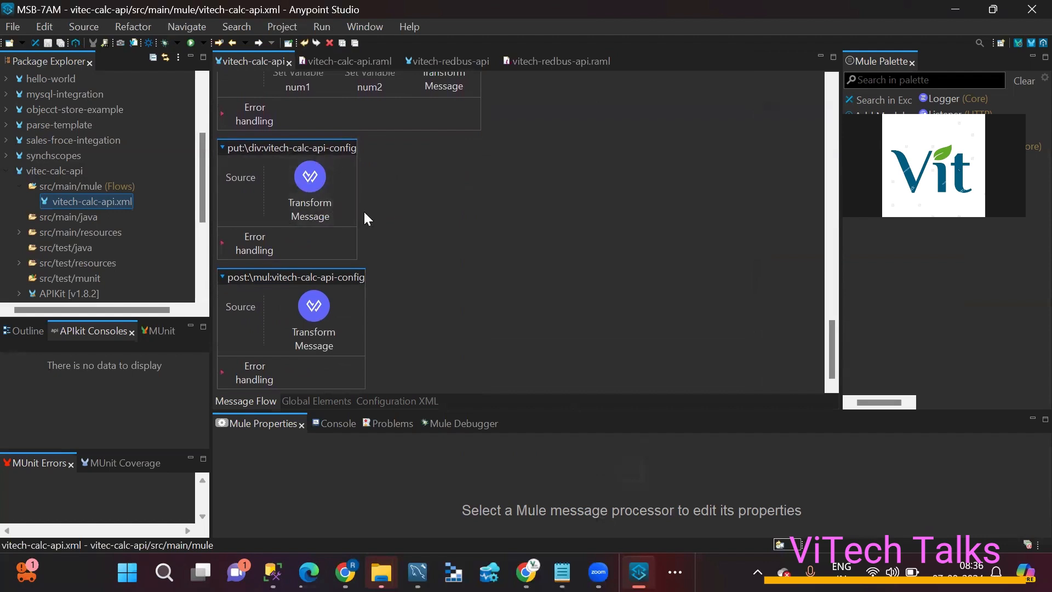
{"action": "mouse_move", "coordinate": [446, 251]}
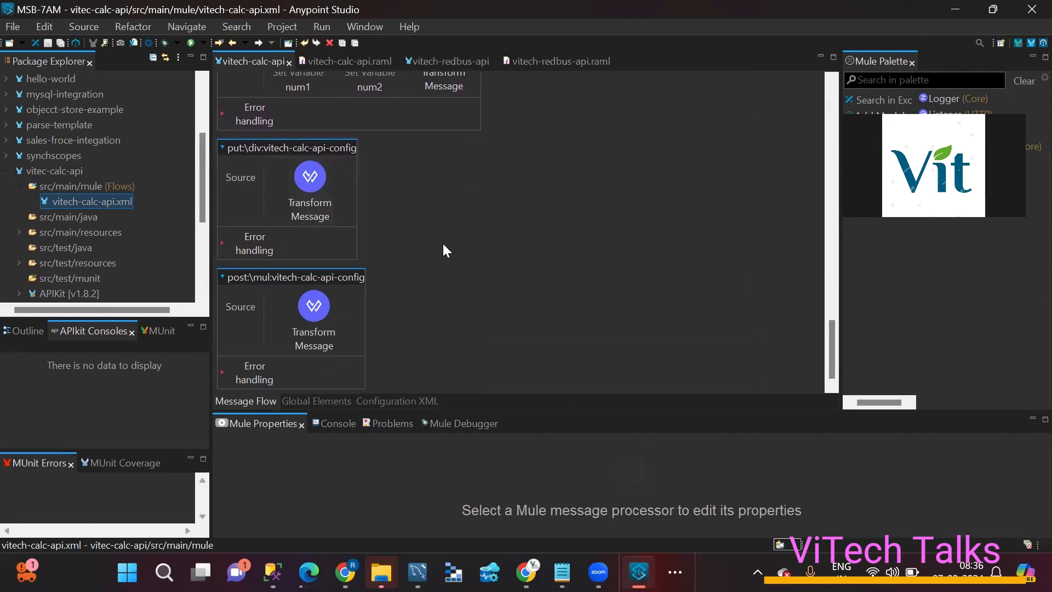
{"action": "mouse_move", "coordinate": [439, 248]}
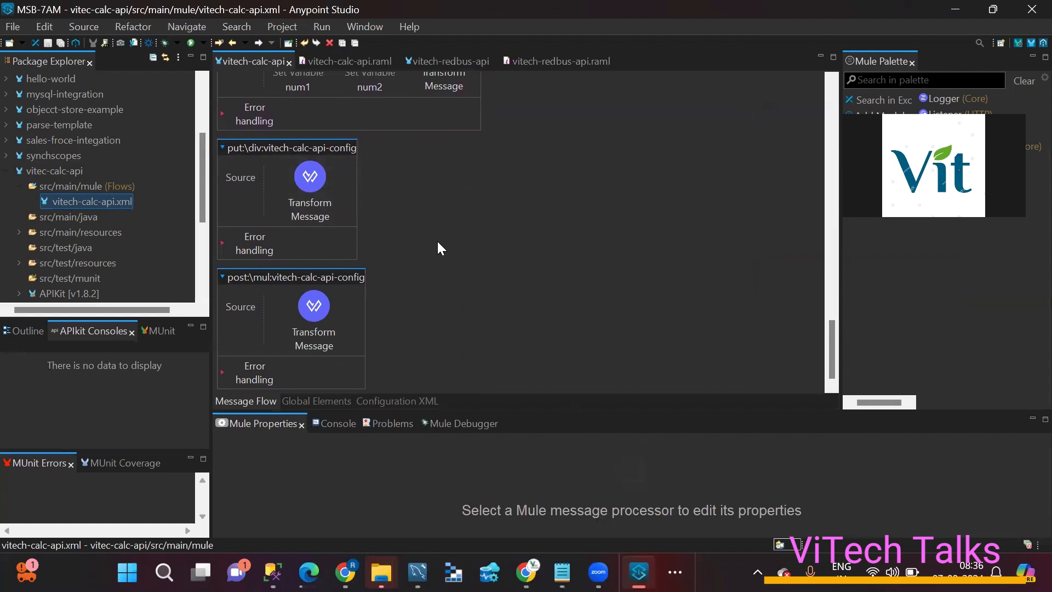
{"action": "mouse_move", "coordinate": [159, 186]}
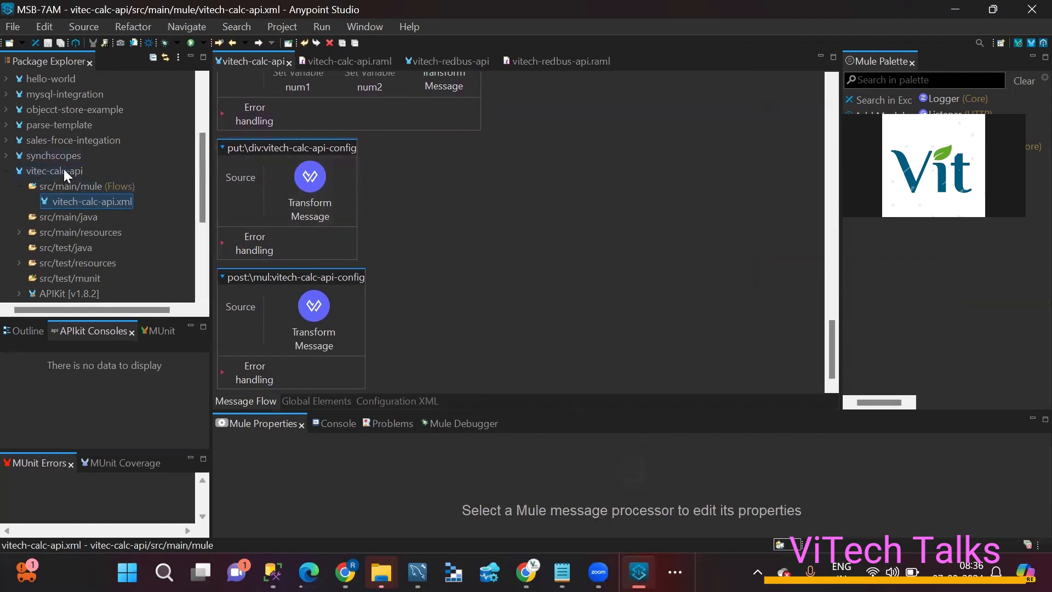
{"action": "left_click", "coordinate": [55, 170]}
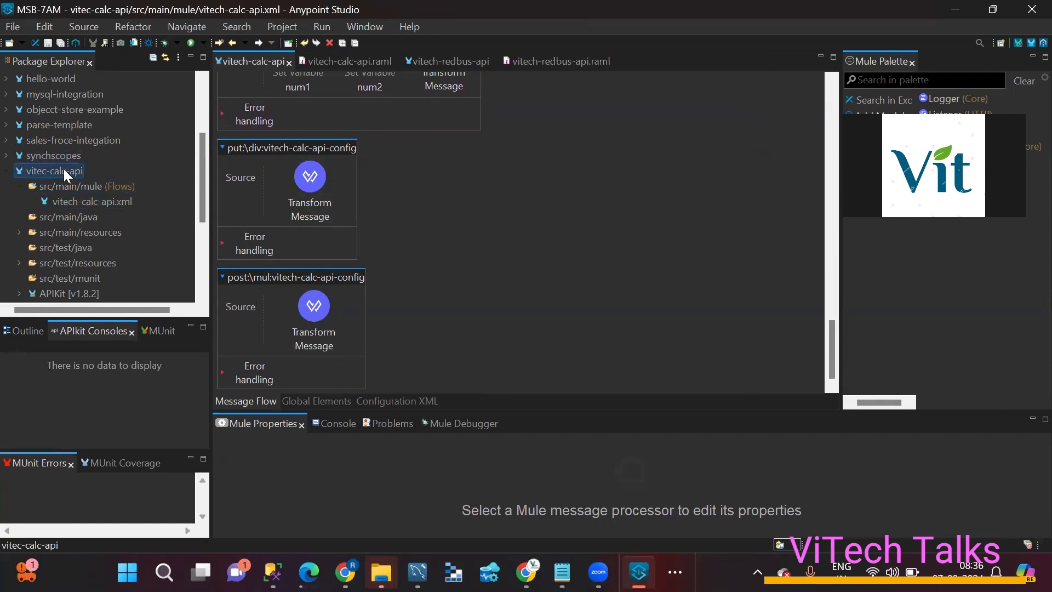
{"action": "right_click", "coordinate": [49, 170]}
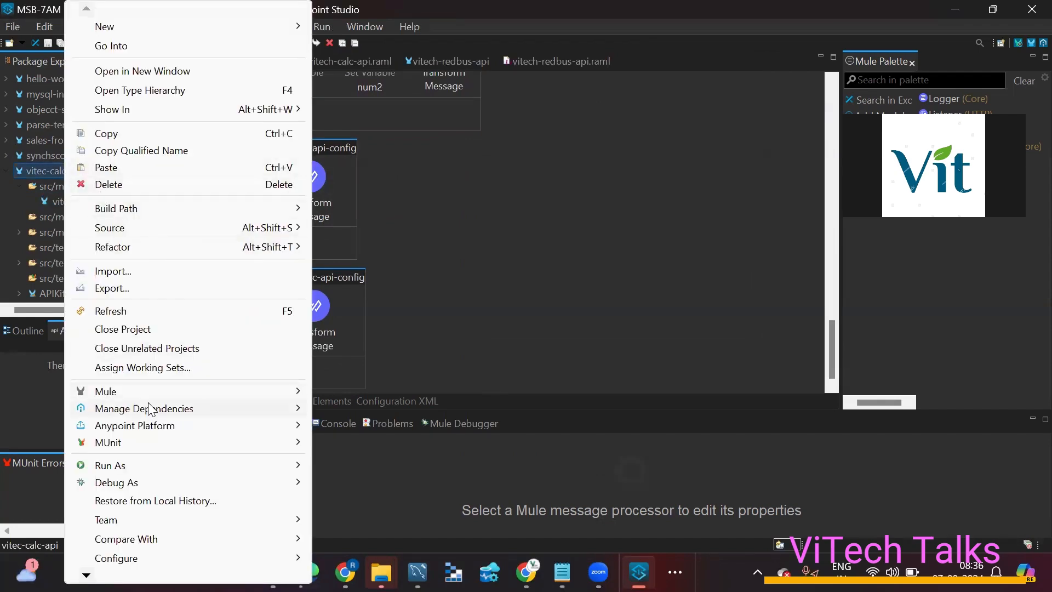
{"action": "left_click", "coordinate": [144, 408]}
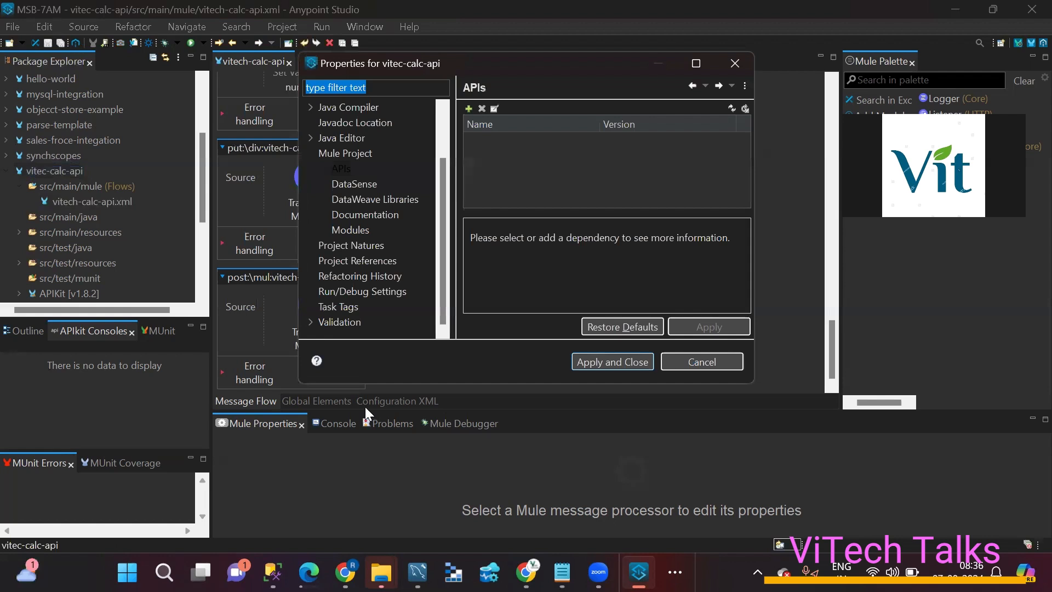
{"action": "left_click", "coordinate": [341, 168]}
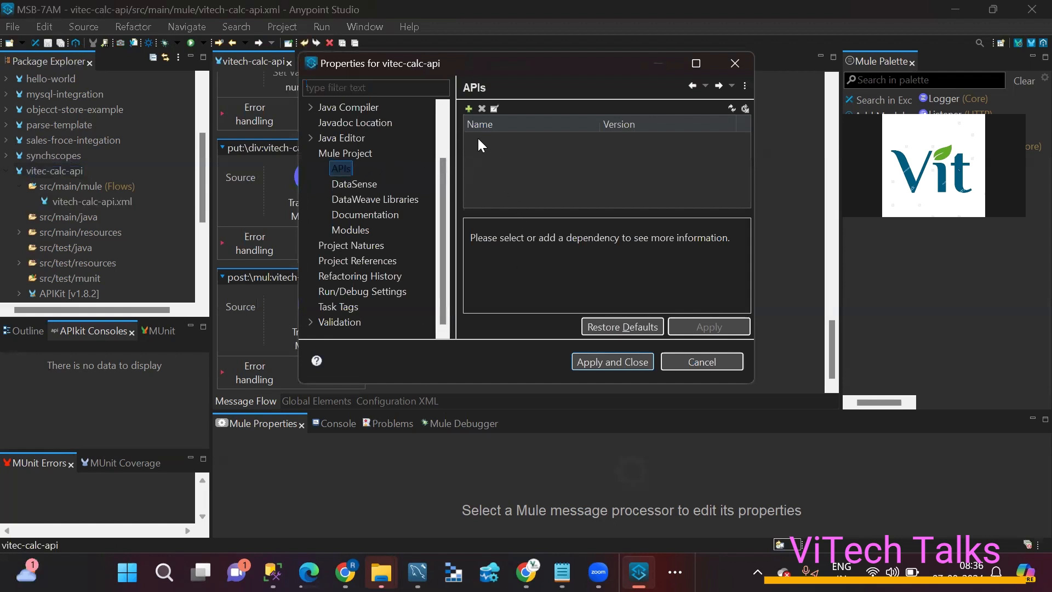
{"action": "left_click", "coordinate": [468, 108]}
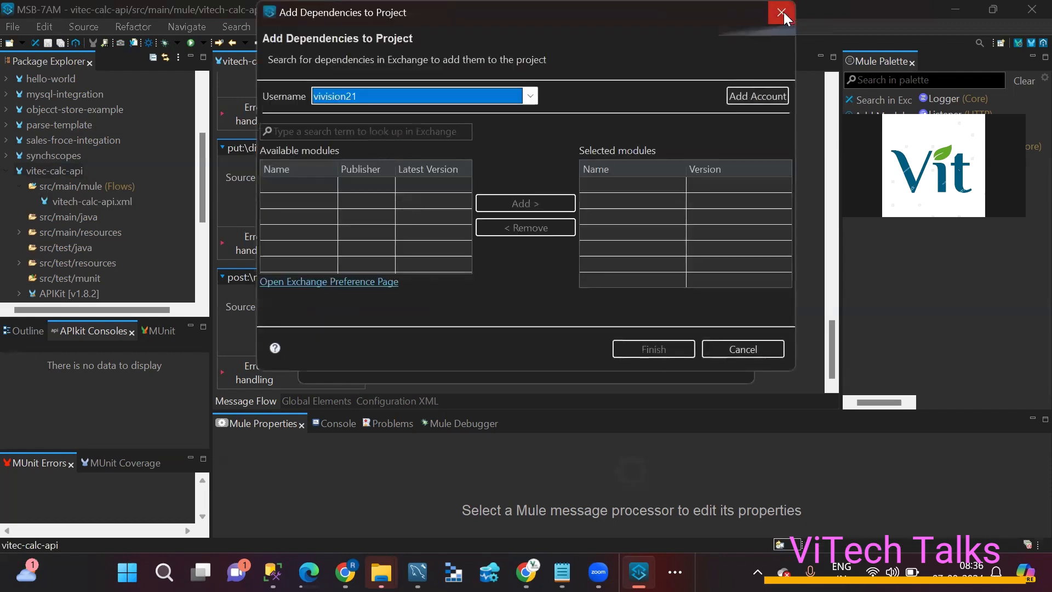
{"action": "left_click", "coordinate": [778, 13]}
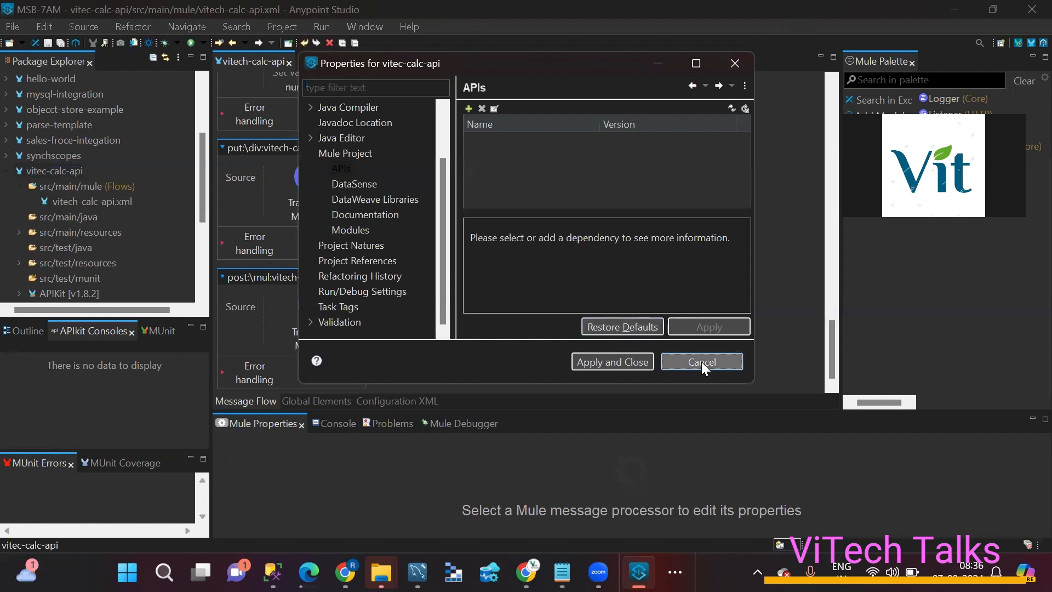
{"action": "left_click", "coordinate": [702, 361]}
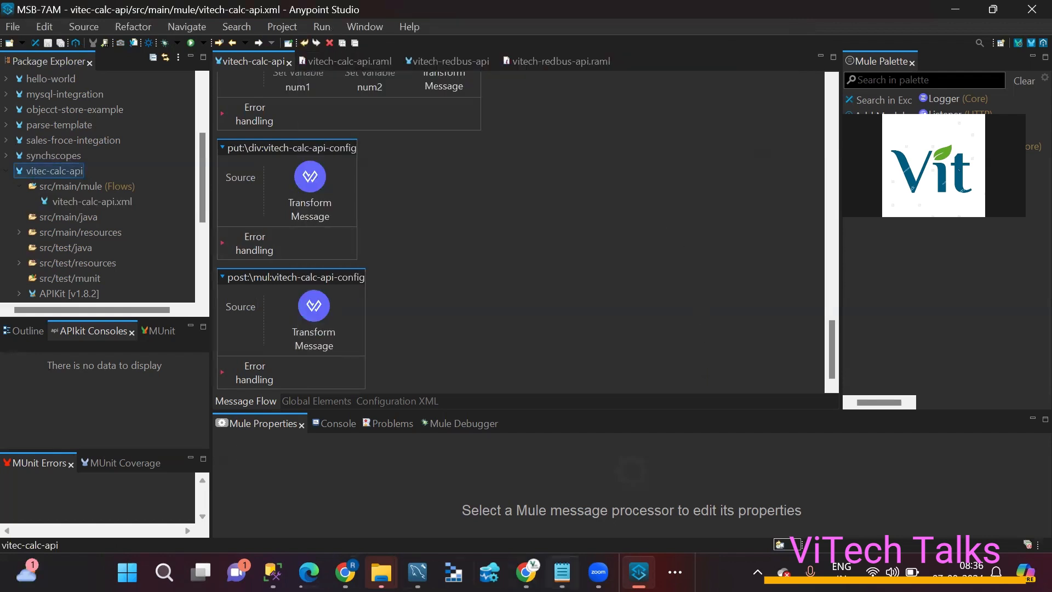
{"action": "mouse_move", "coordinate": [520, 573]}
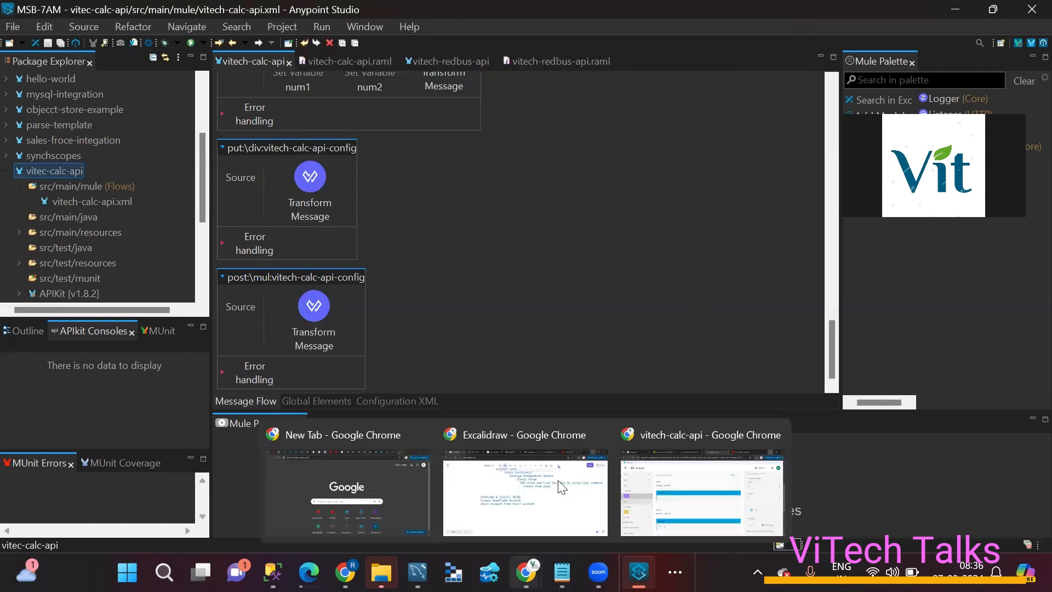